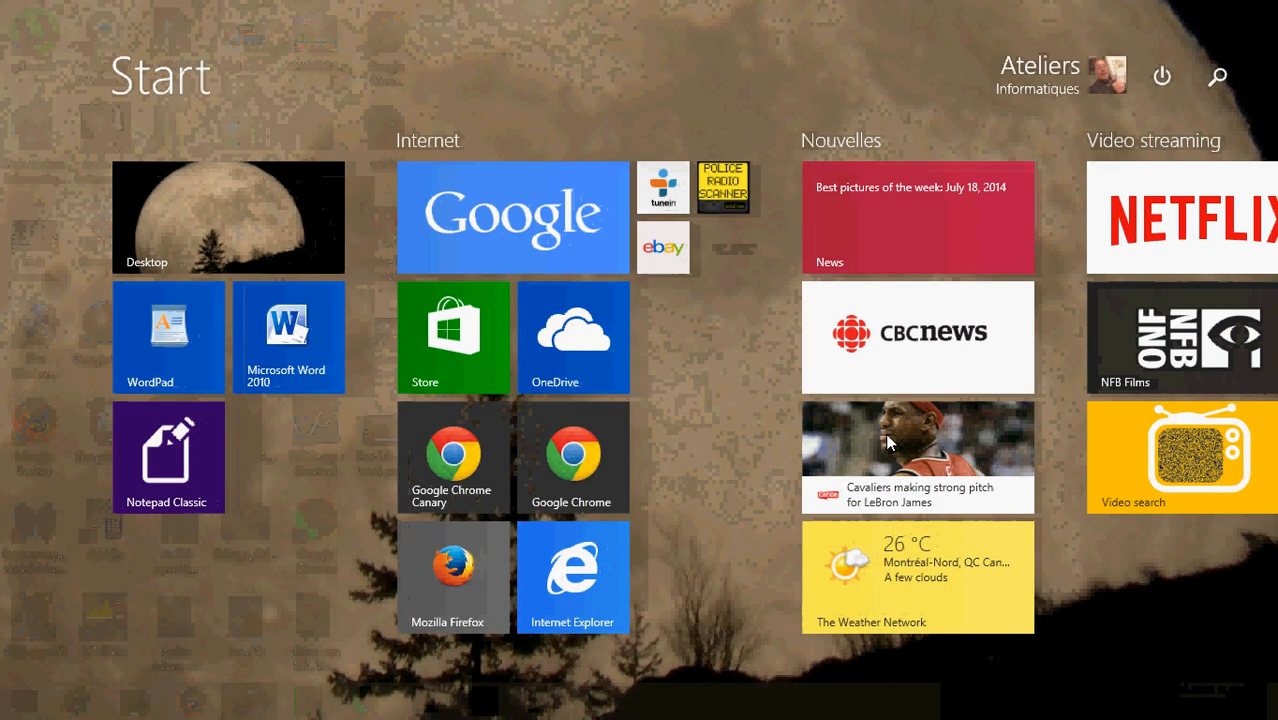
pyautogui.moveTo(724, 496)
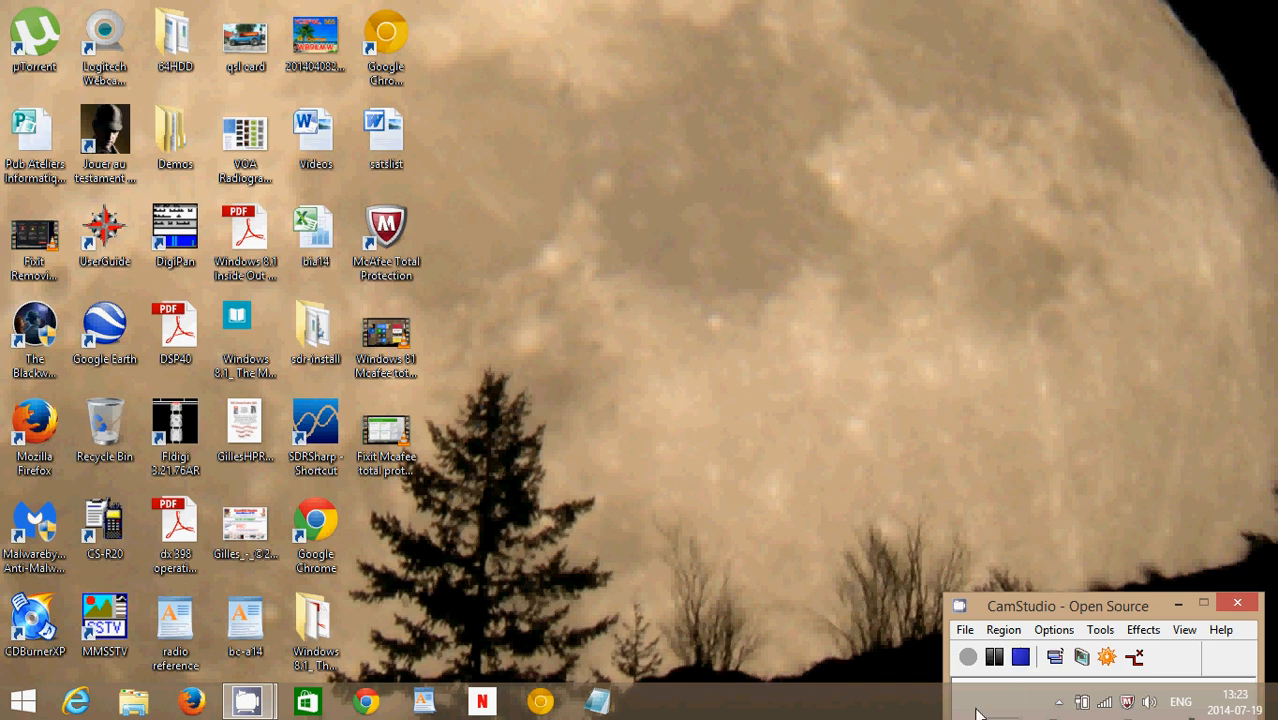
pyautogui.moveTo(1128, 702)
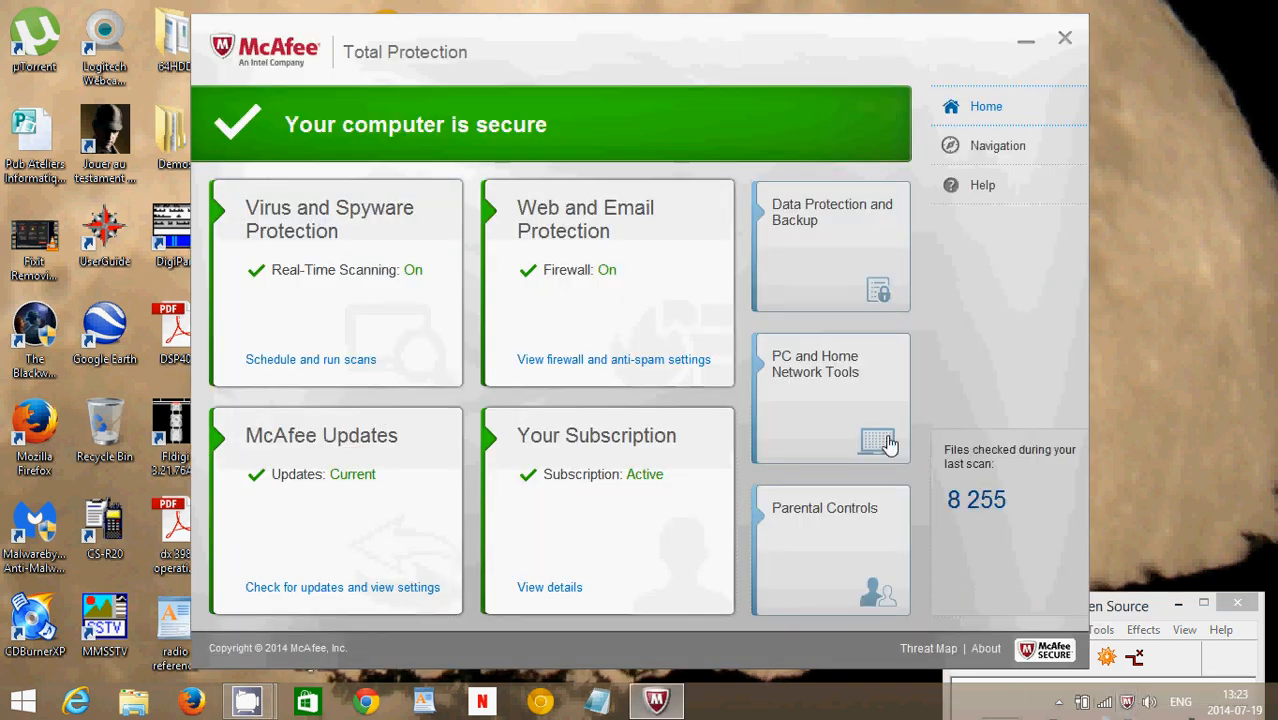
pyautogui.moveTo(302, 502)
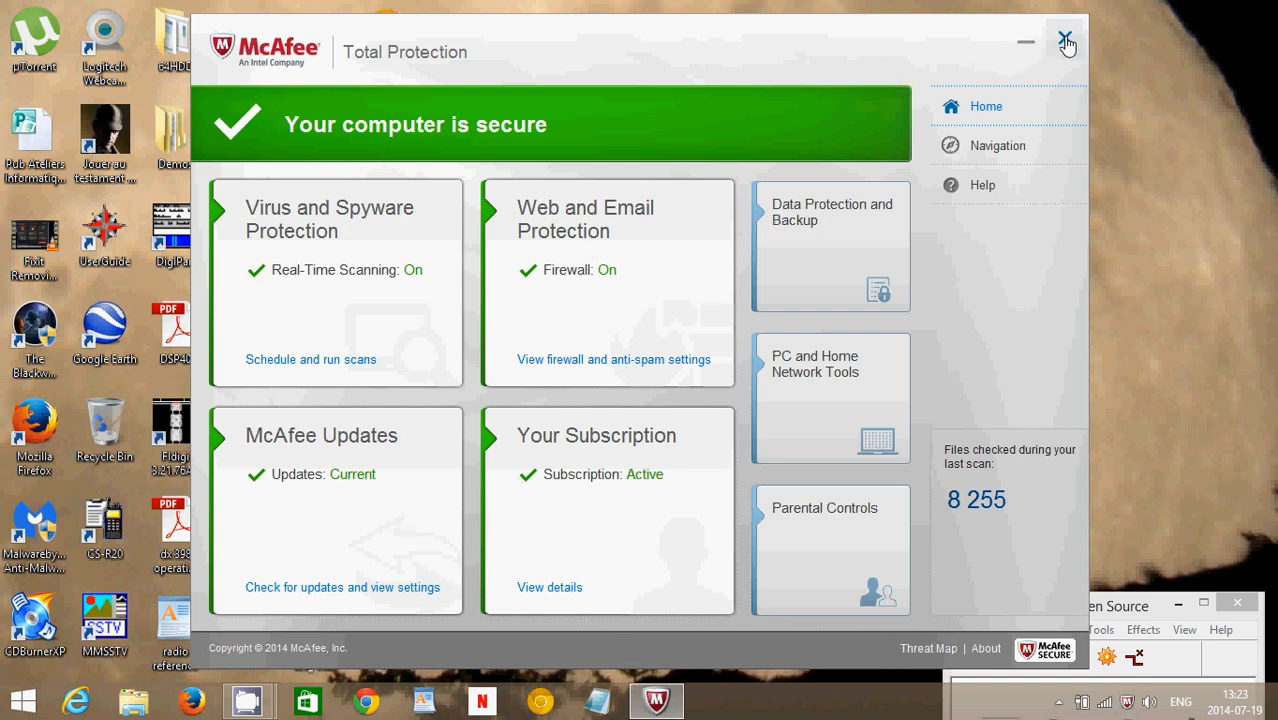
pyautogui.click(1068, 44)
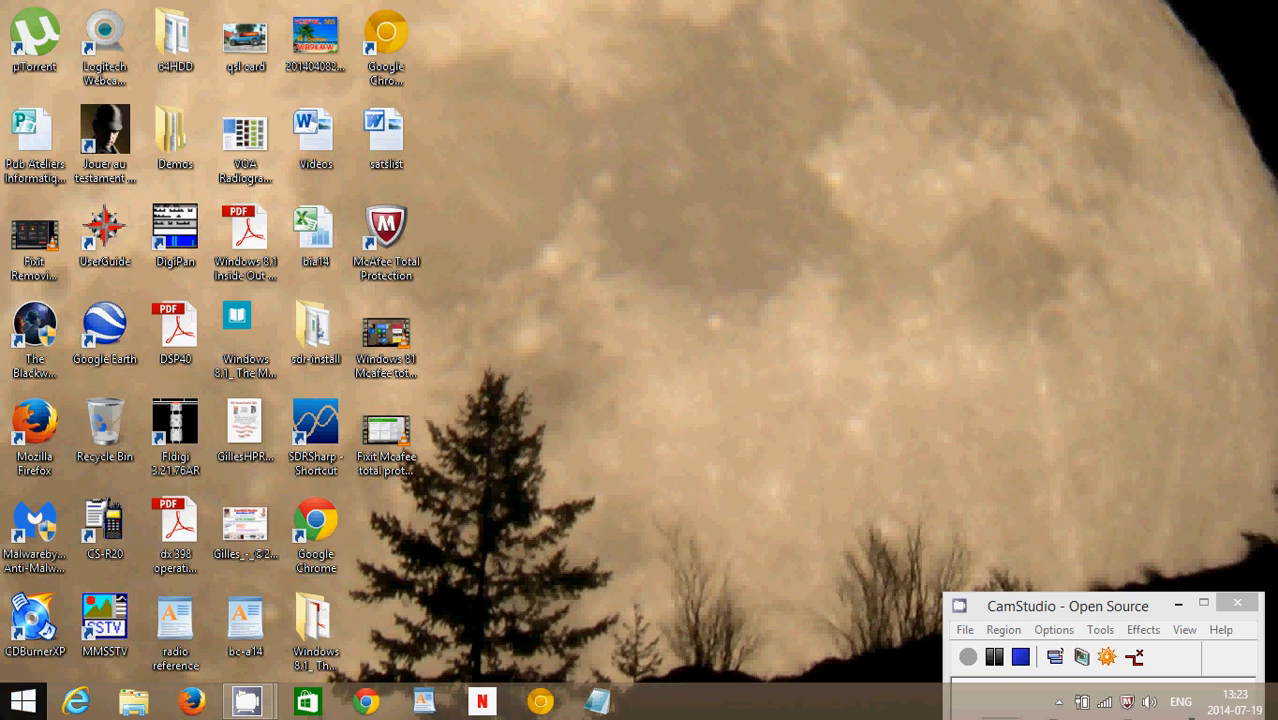
# - Search for 'control panel' from the Start system tools menu and launch Control Panel
pyautogui.rightClick(22, 700)
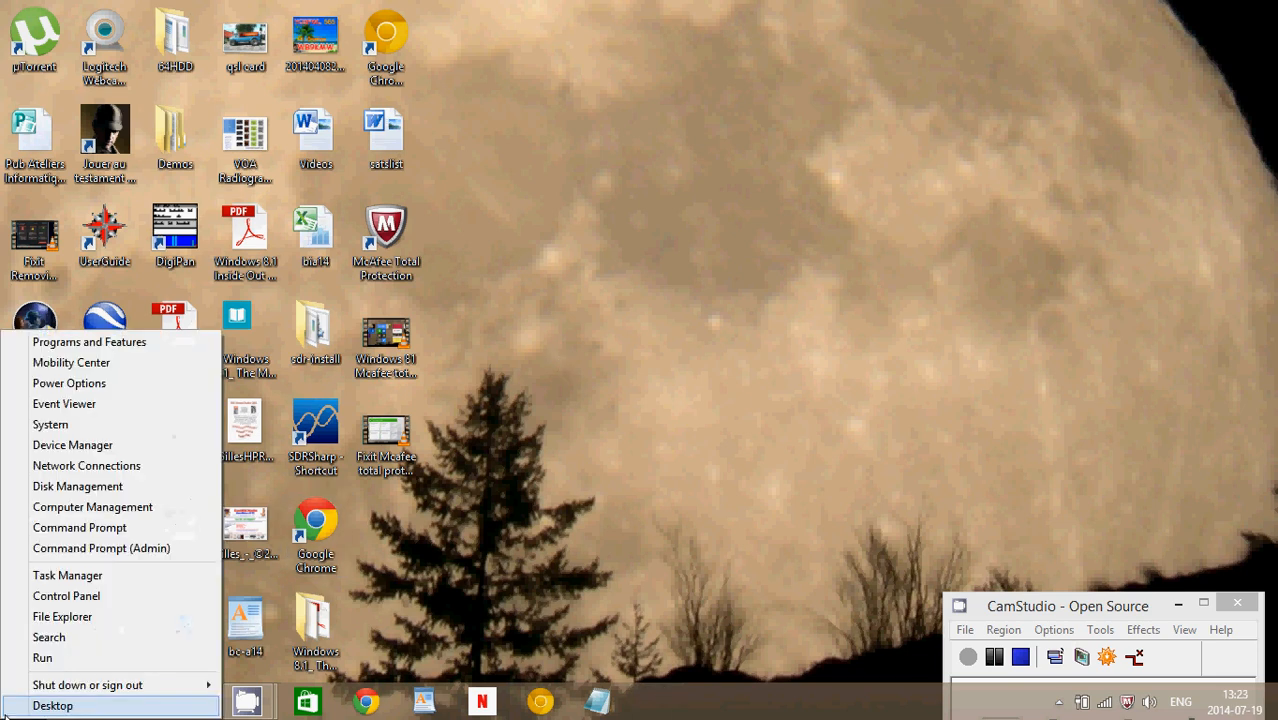
pyautogui.moveTo(80, 528)
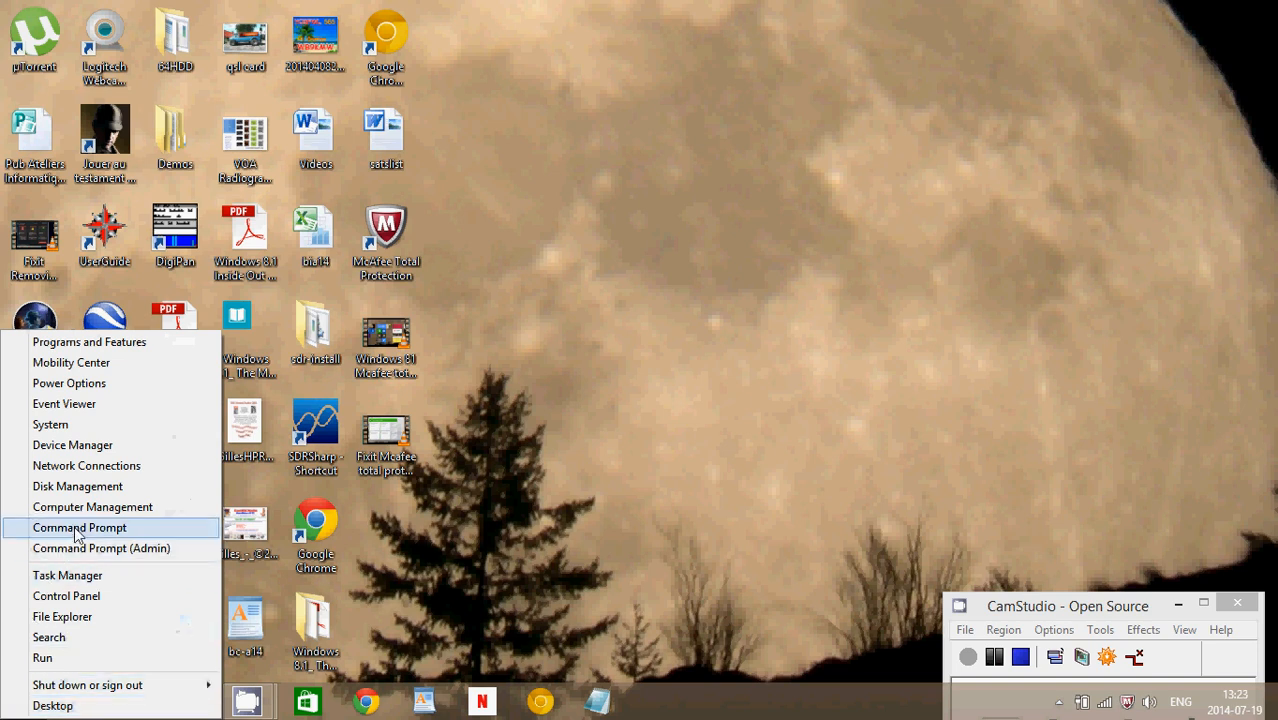
pyautogui.moveTo(544, 144)
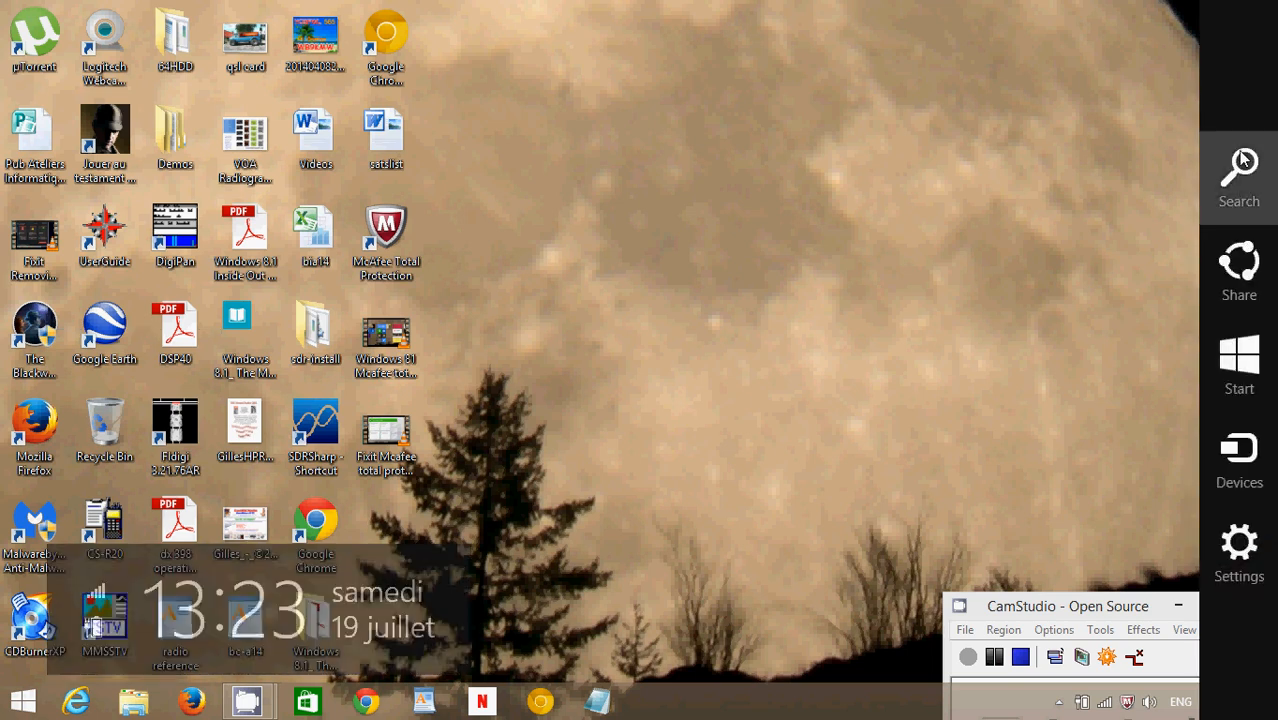
pyautogui.write('control panel')
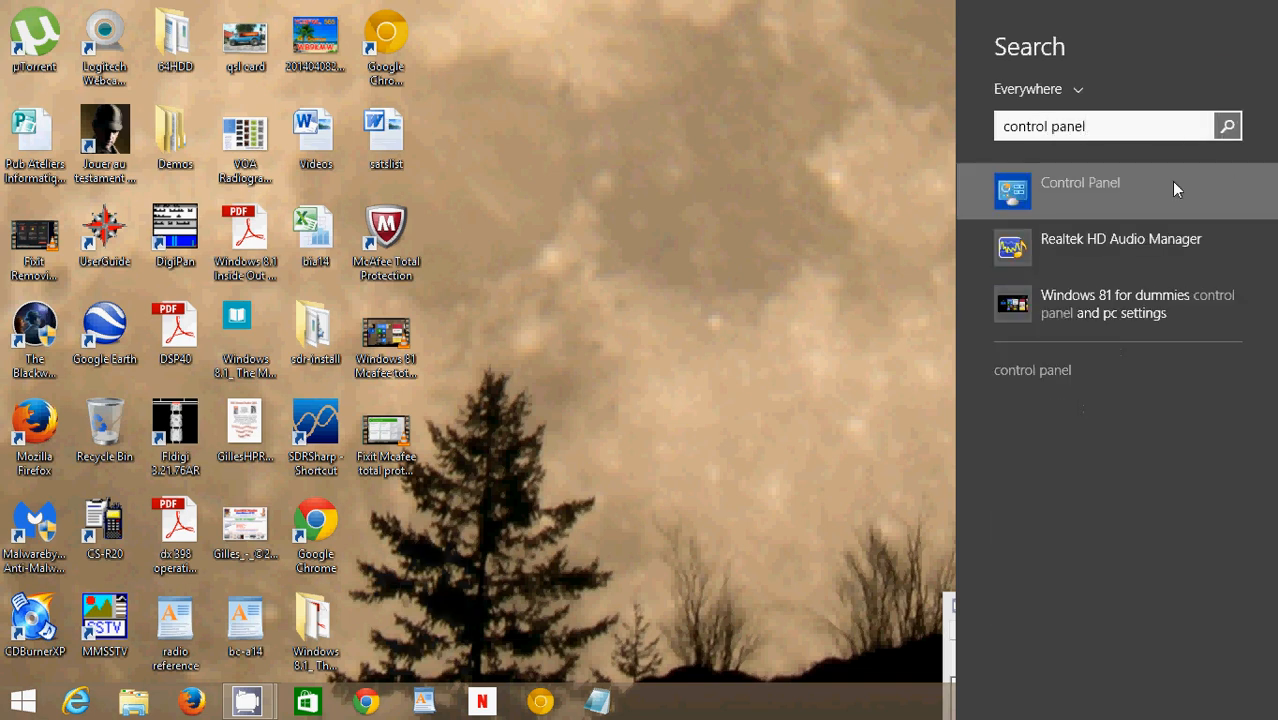
pyautogui.click(1080, 182)
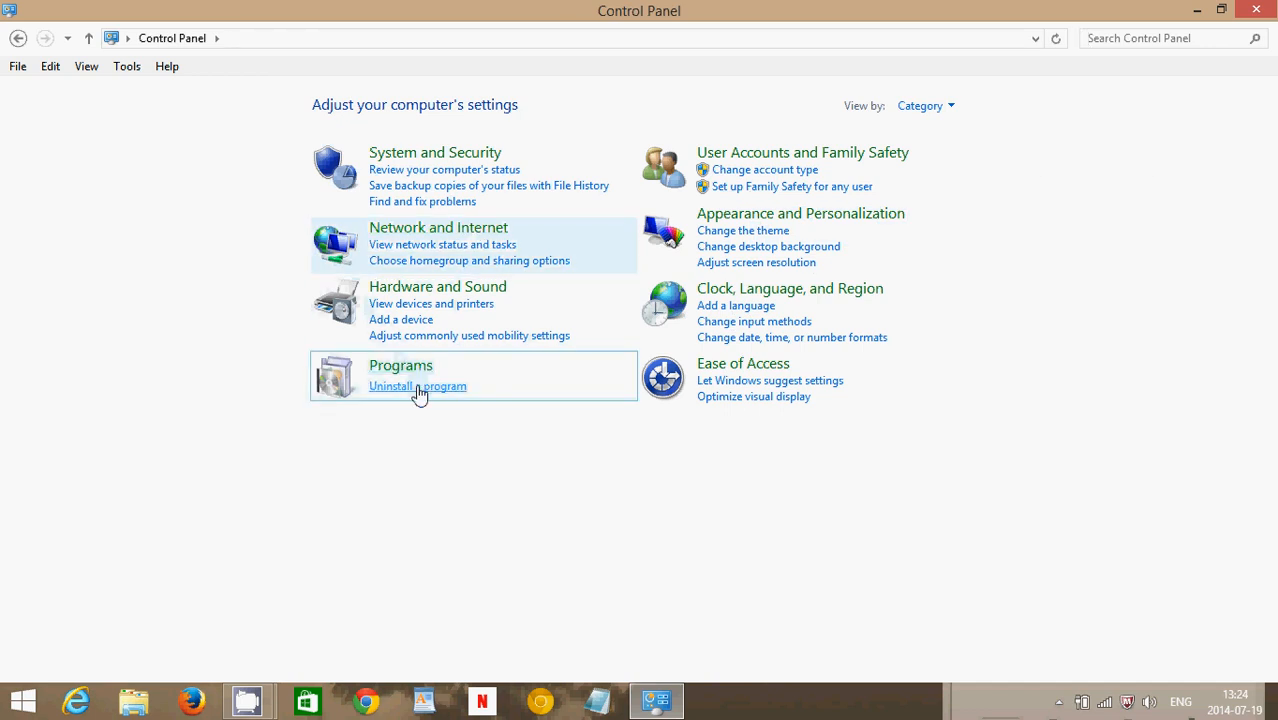
pyautogui.moveTo(1064, 52)
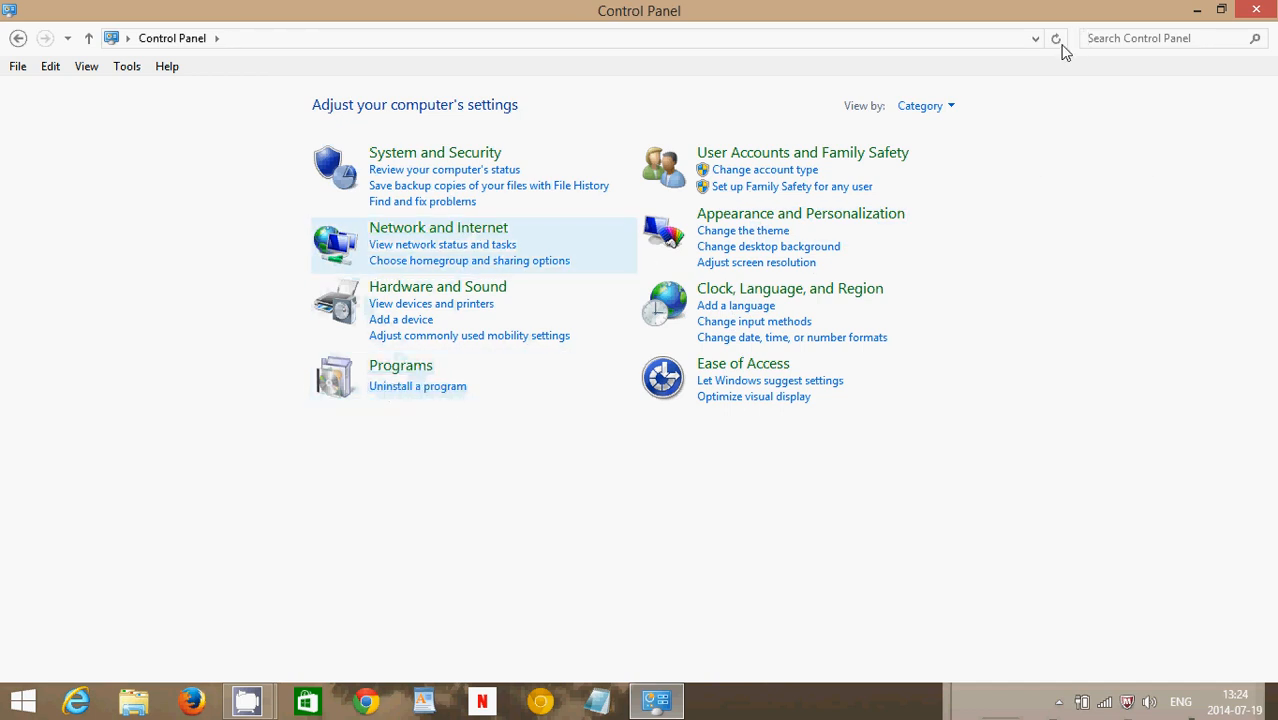
# - Switch Control Panel to Large icons view and go to Programs and Features
pyautogui.click(924, 104)
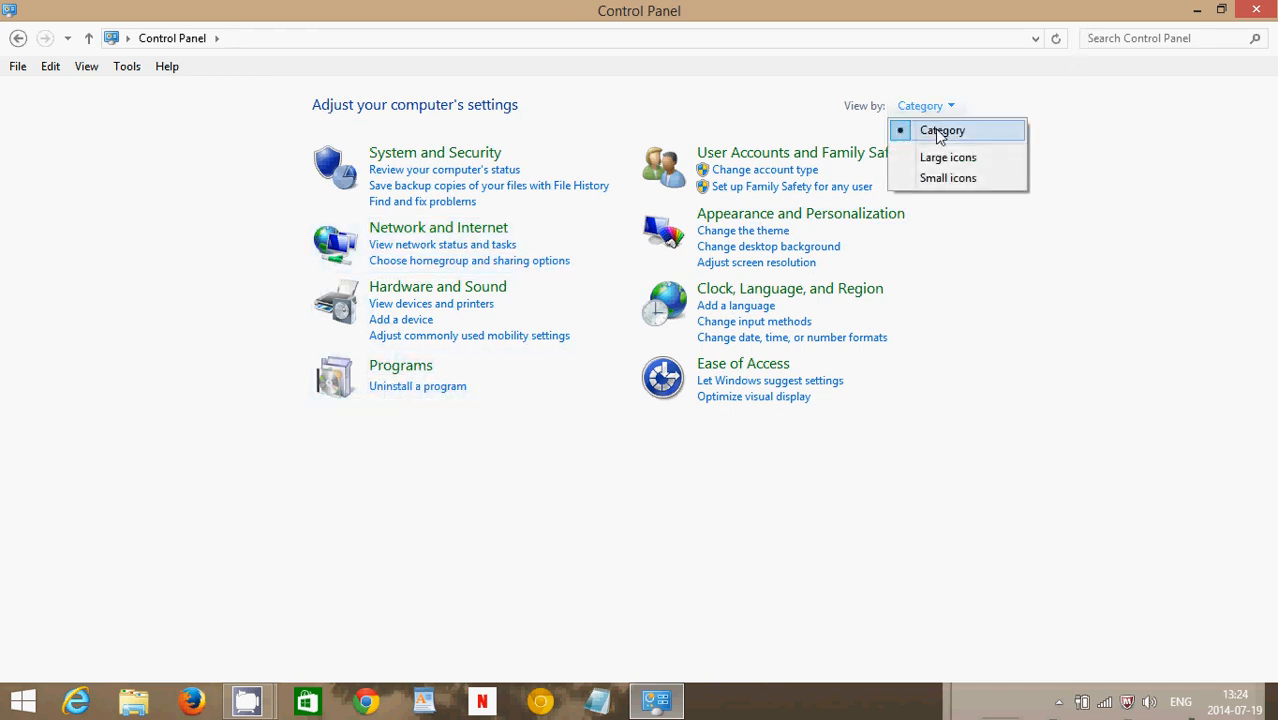
pyautogui.click(948, 156)
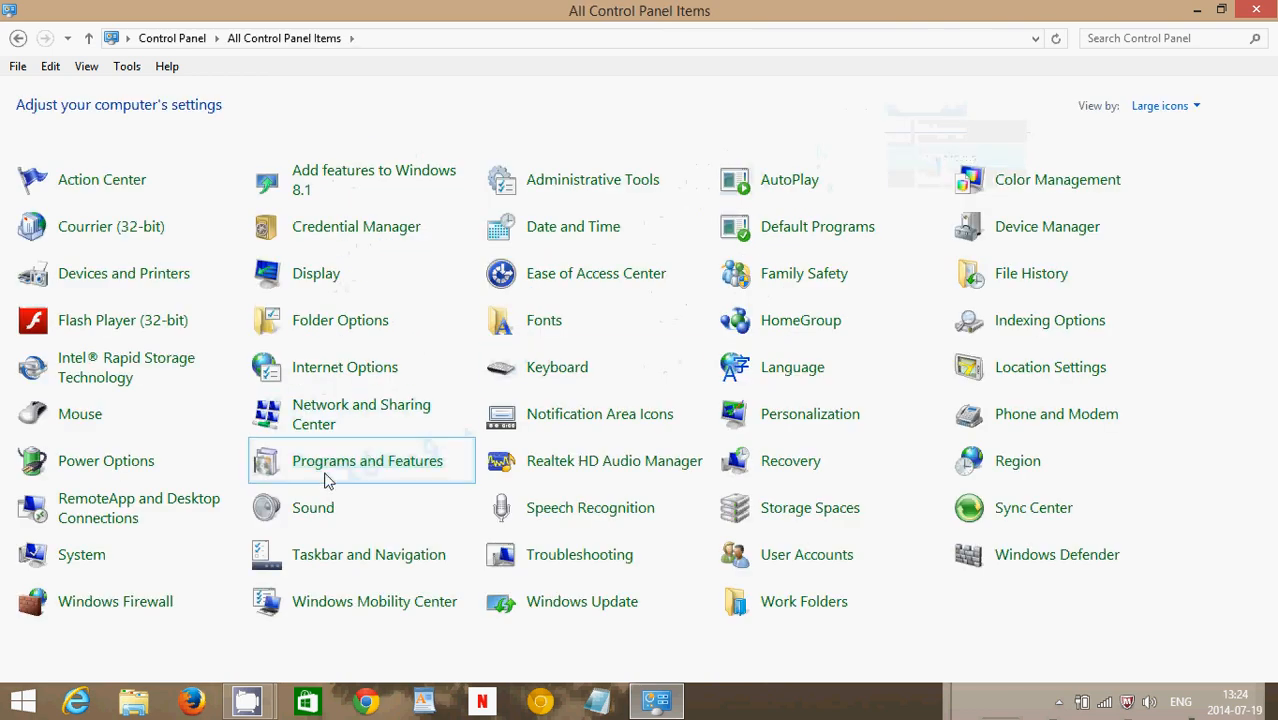
pyautogui.moveTo(370, 464)
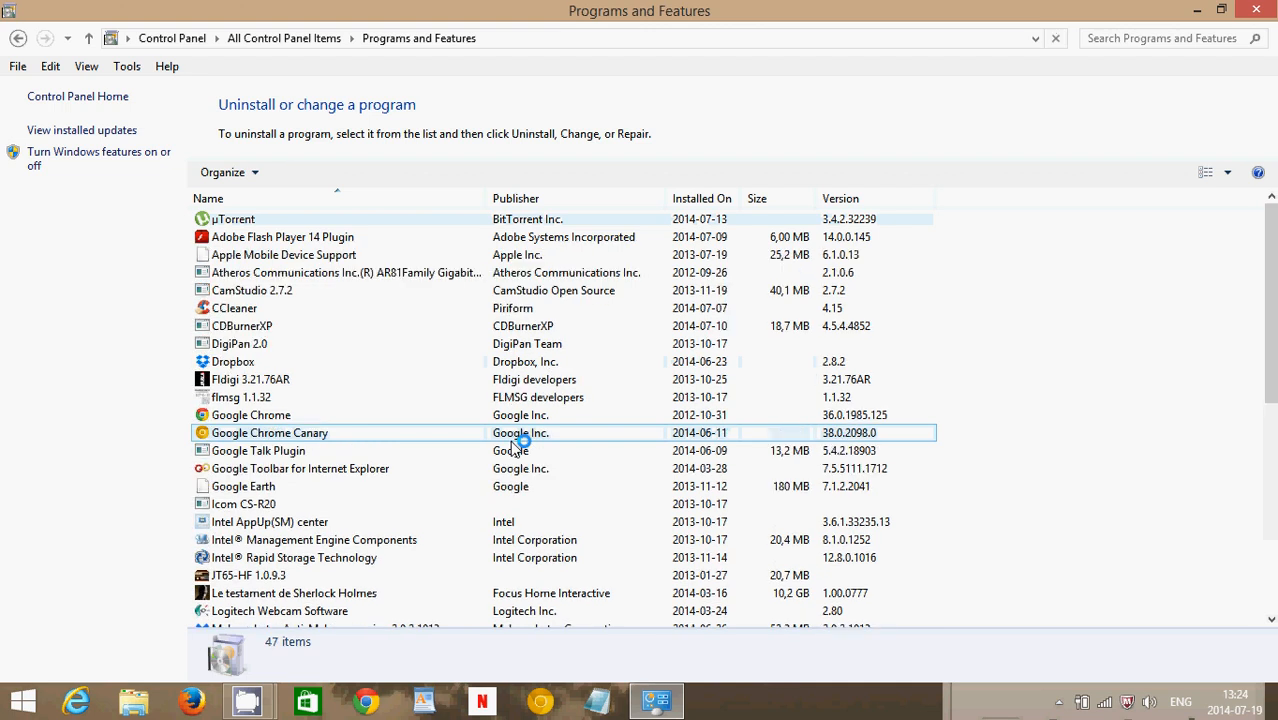
pyautogui.scroll(-3)
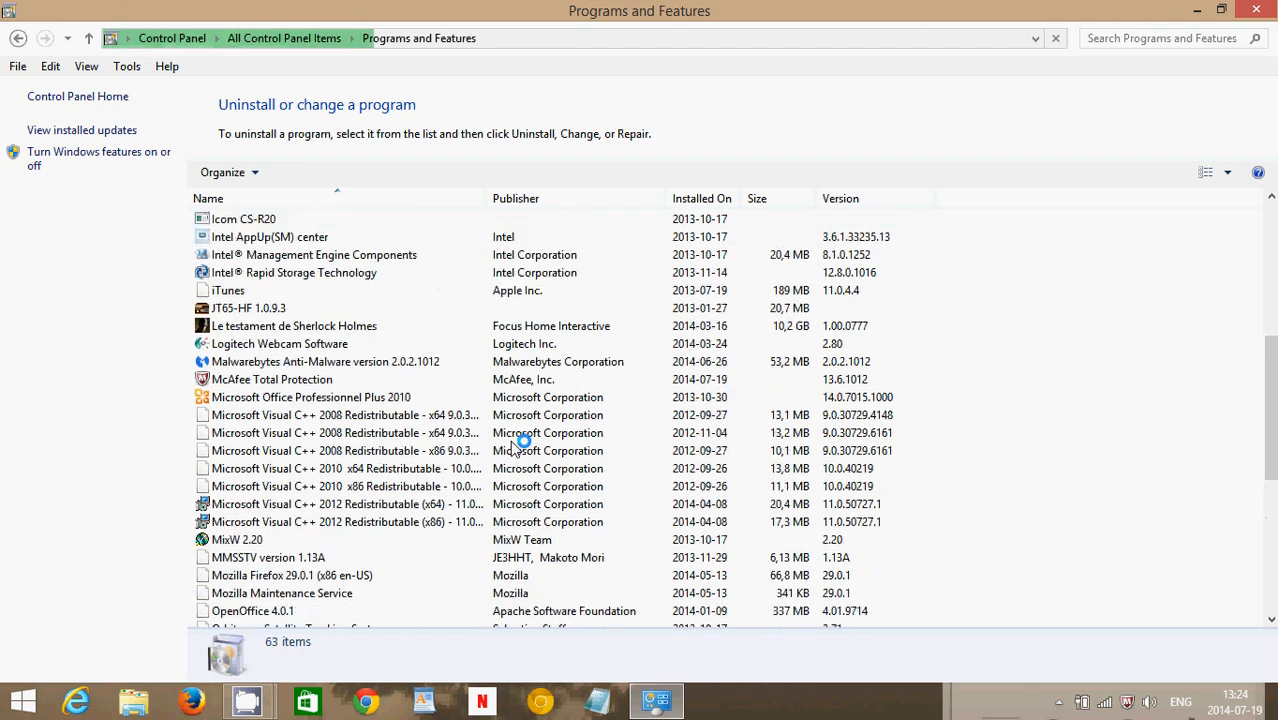
pyautogui.click(272, 380)
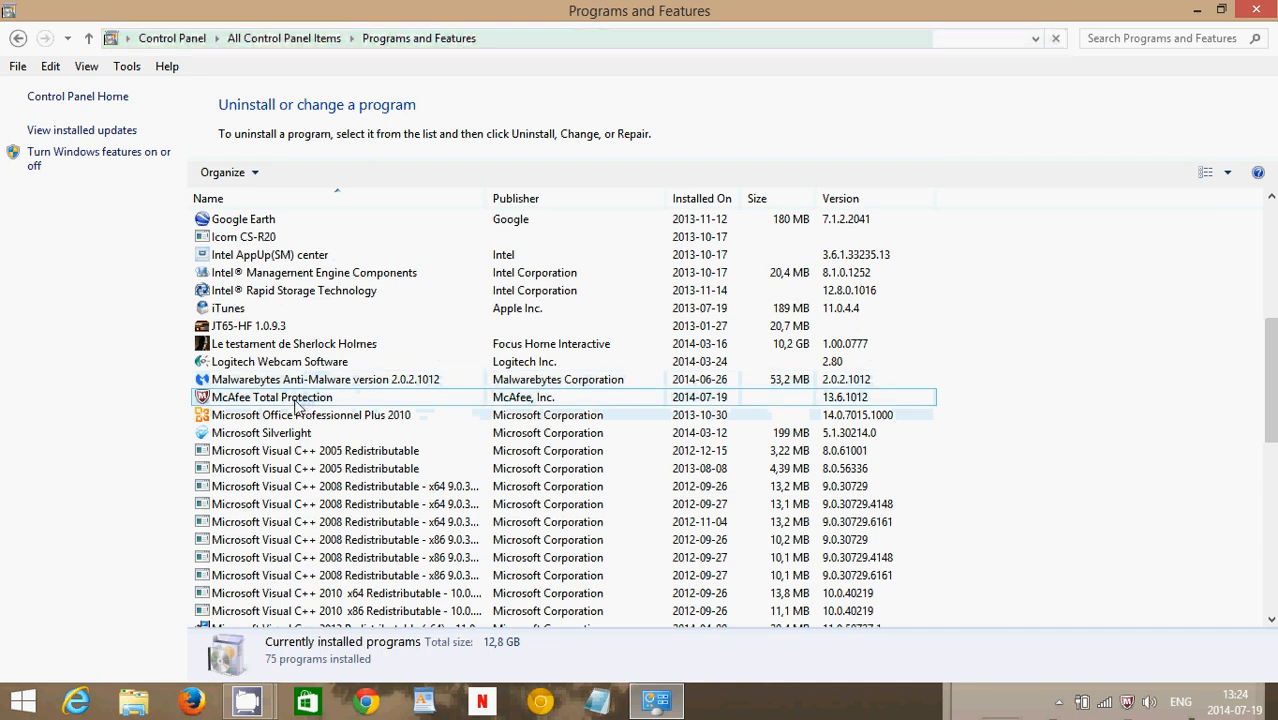
# - Select McAfee Total Protection and start Uninstall/Change on it
pyautogui.click(272, 396)
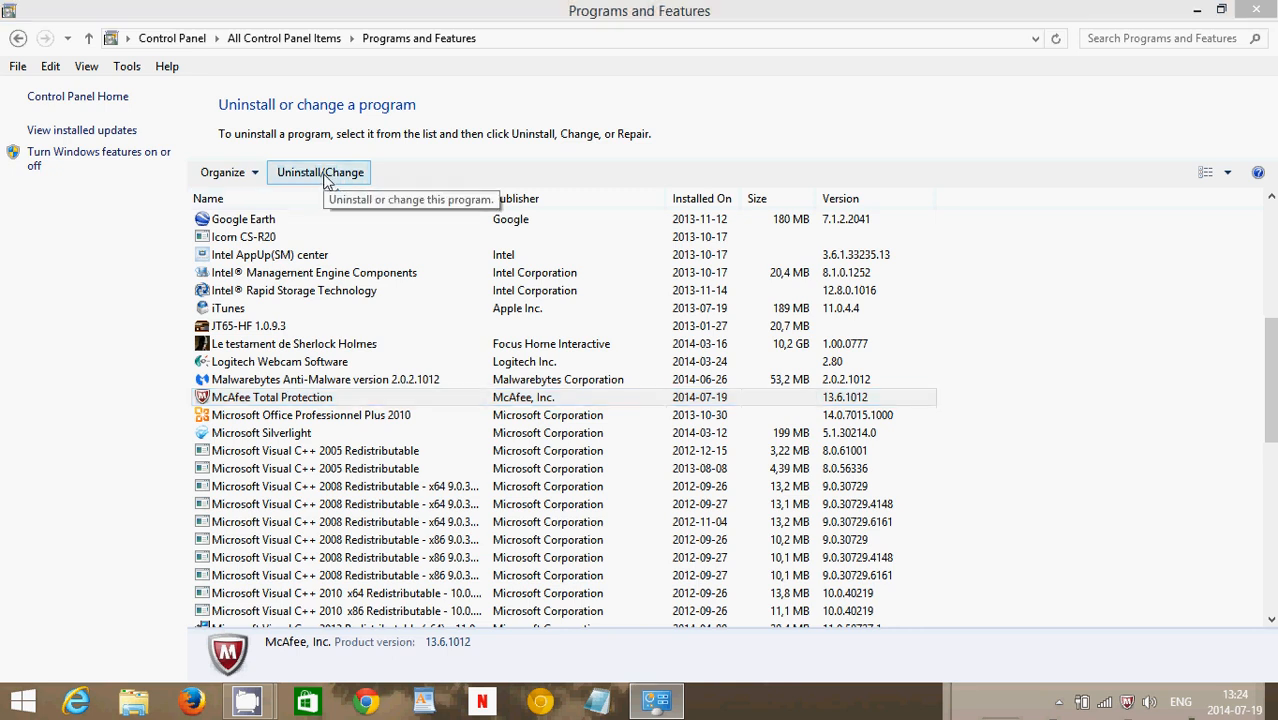
pyautogui.click(320, 172)
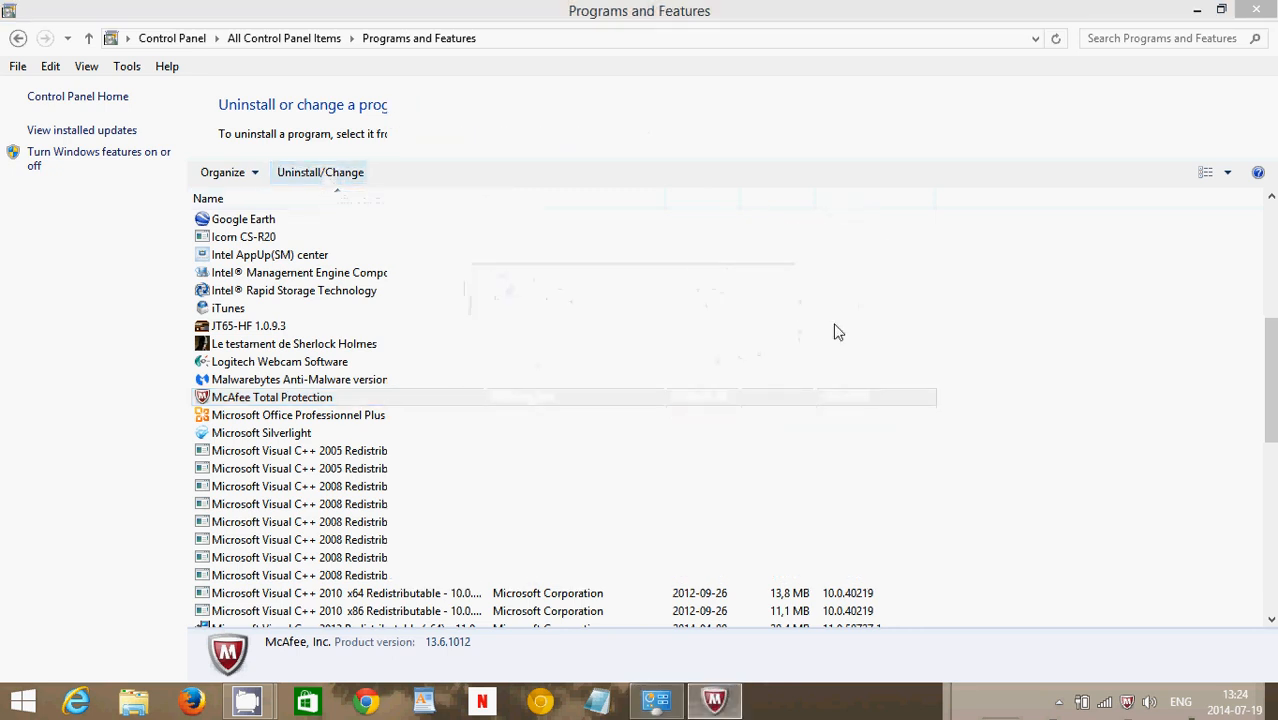
# - Mark McAfee Total Protection with all its files plus SiteAdvisor for removal and proceed
pyautogui.click(320, 172)
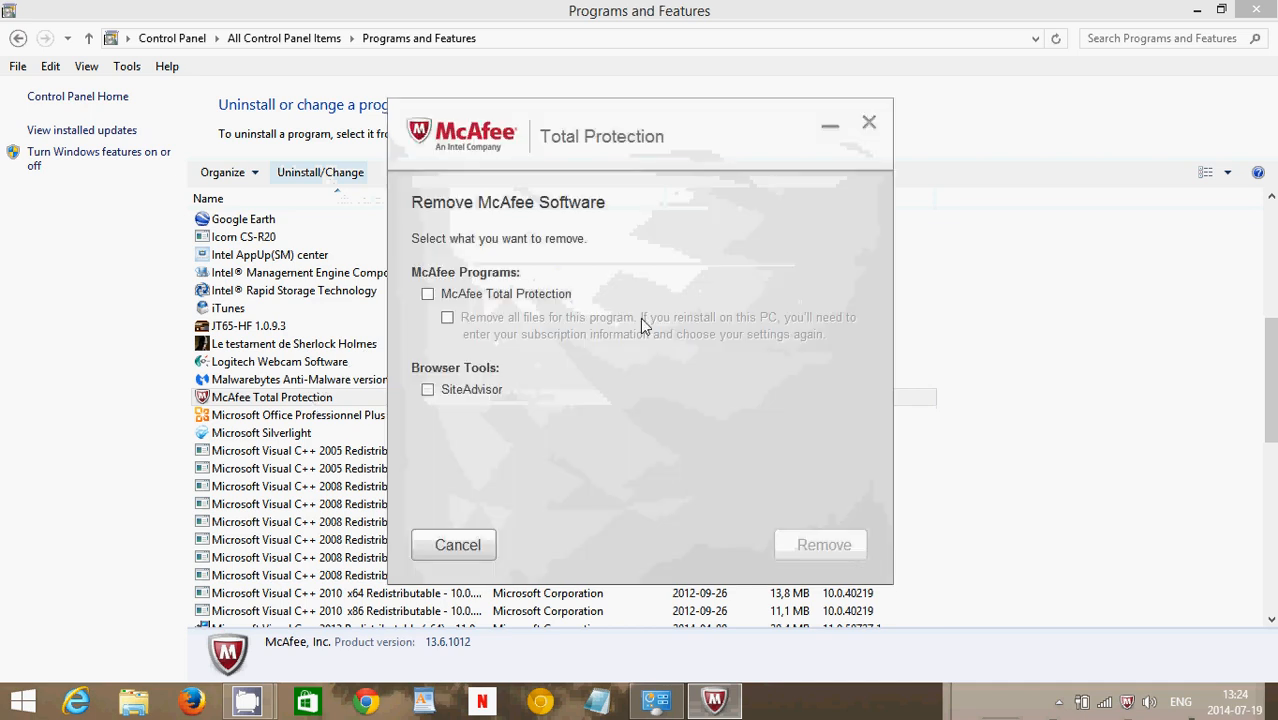
pyautogui.click(428, 292)
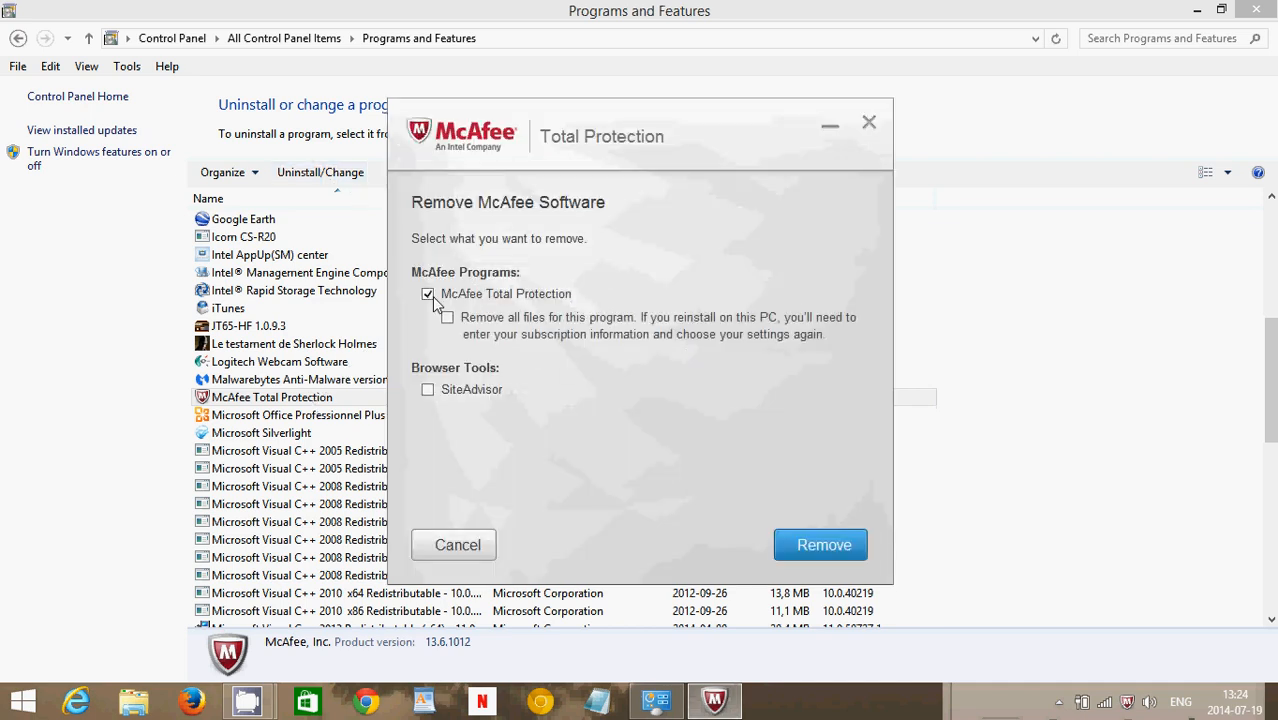
pyautogui.click(448, 316)
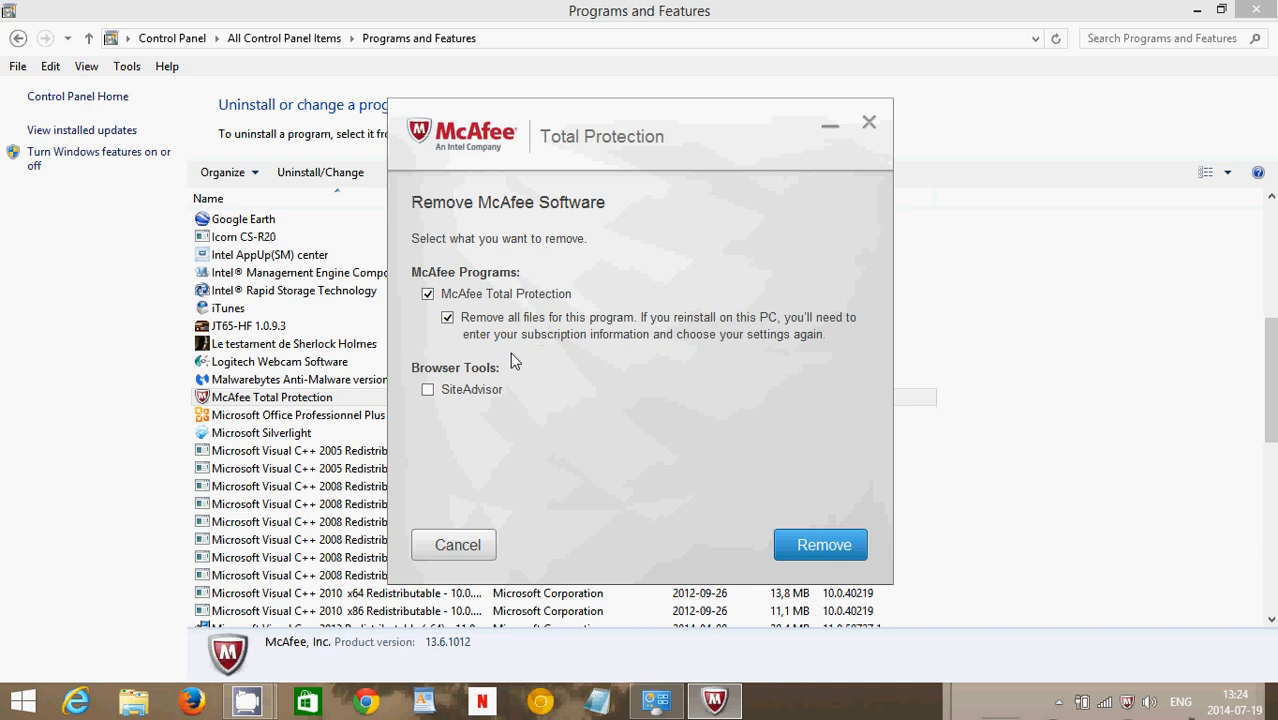
pyautogui.click(428, 388)
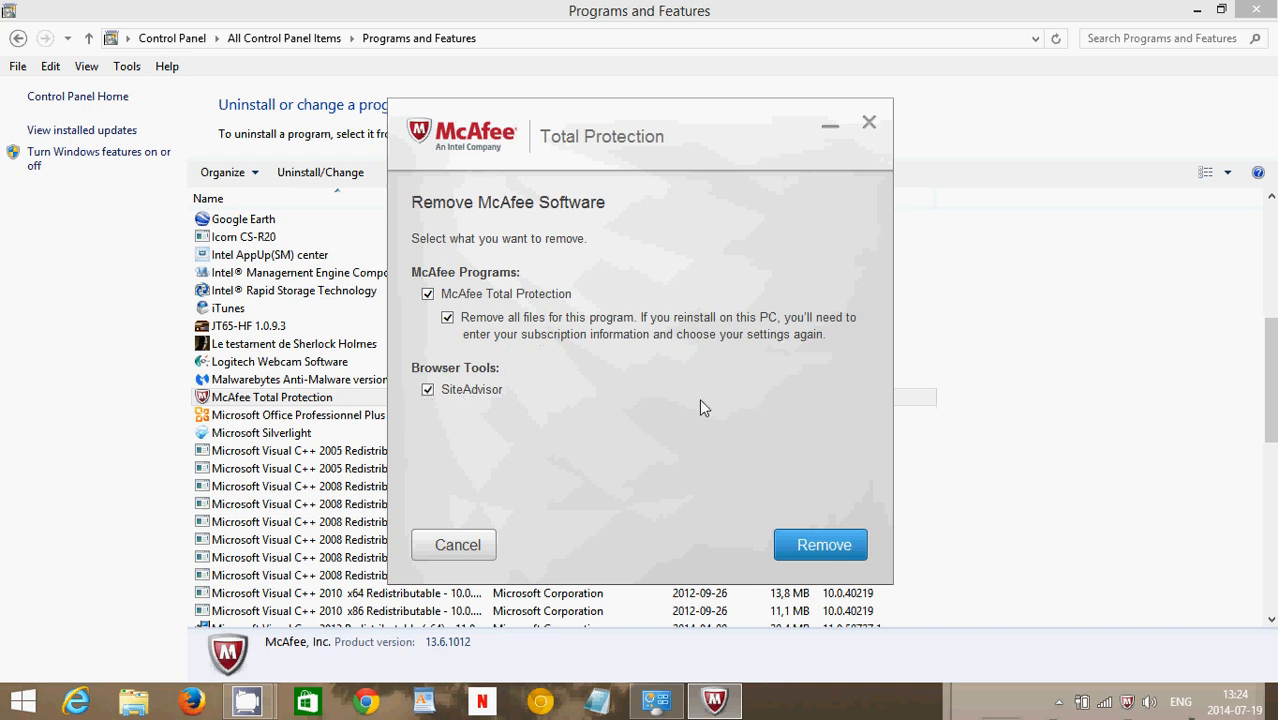
pyautogui.moveTo(454, 364)
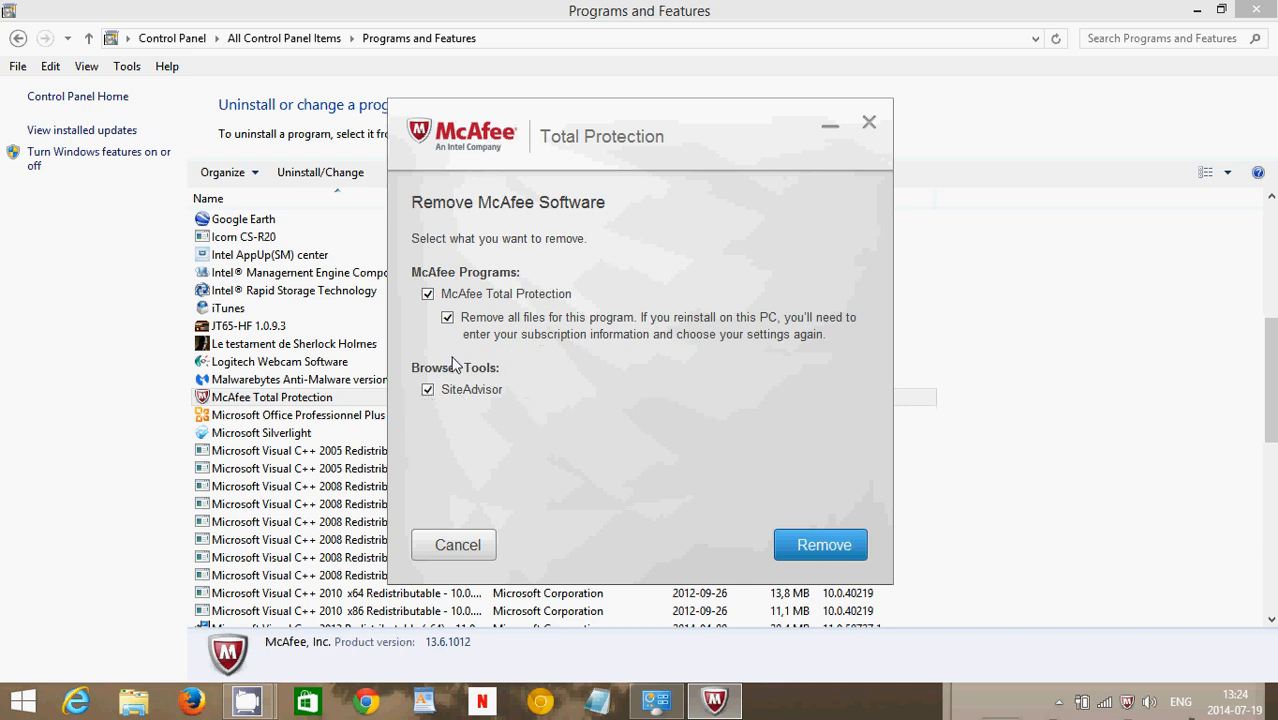
pyautogui.click(822, 544)
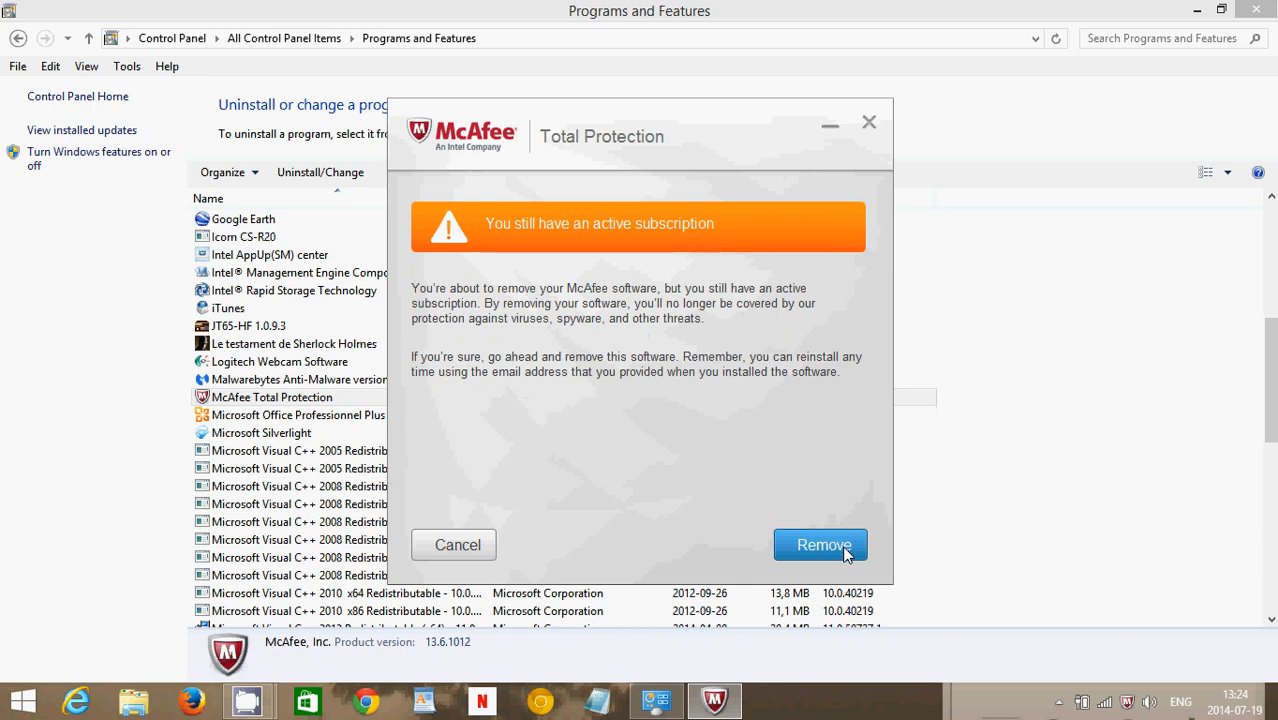
pyautogui.moveTo(780, 410)
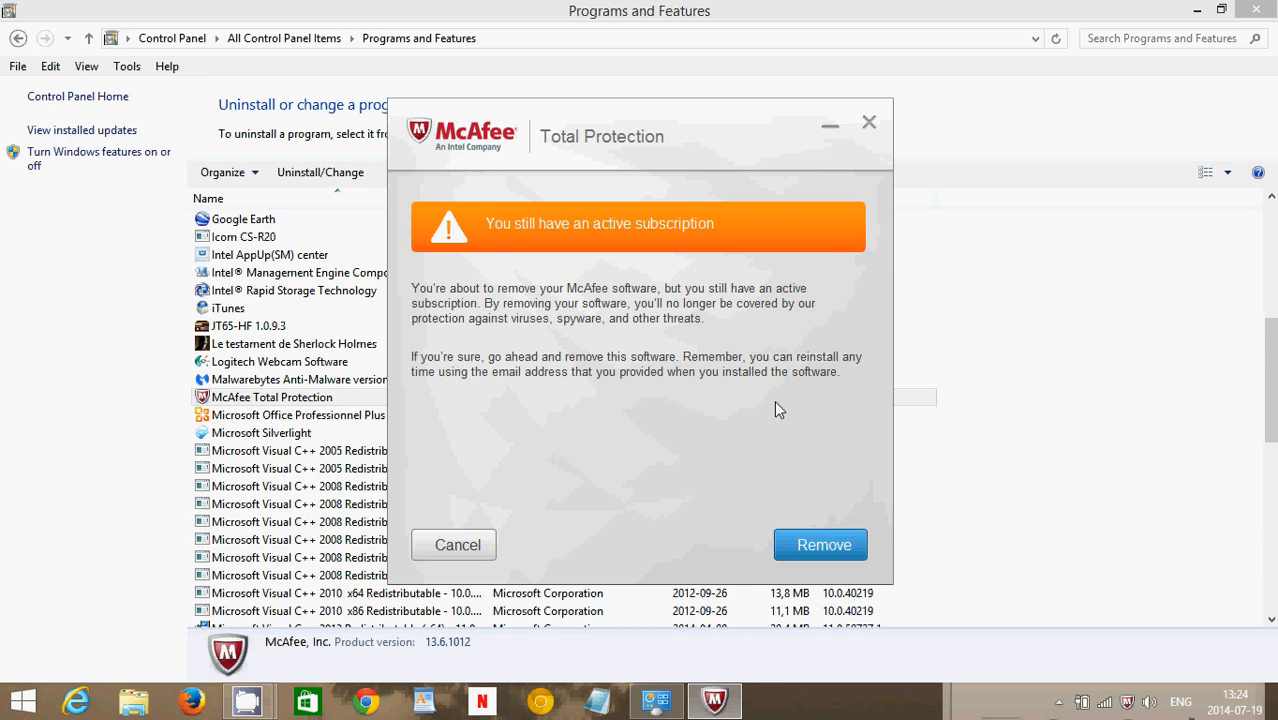
pyautogui.moveTo(780, 432)
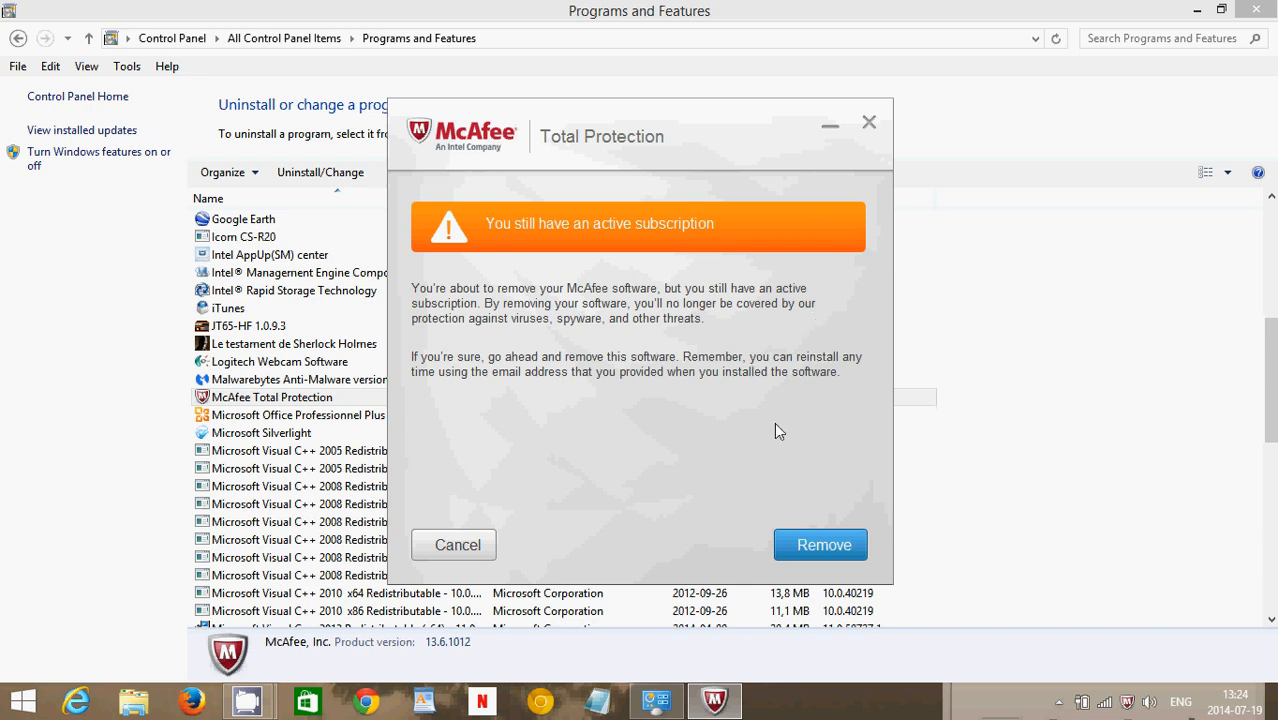
pyautogui.moveTo(560, 230)
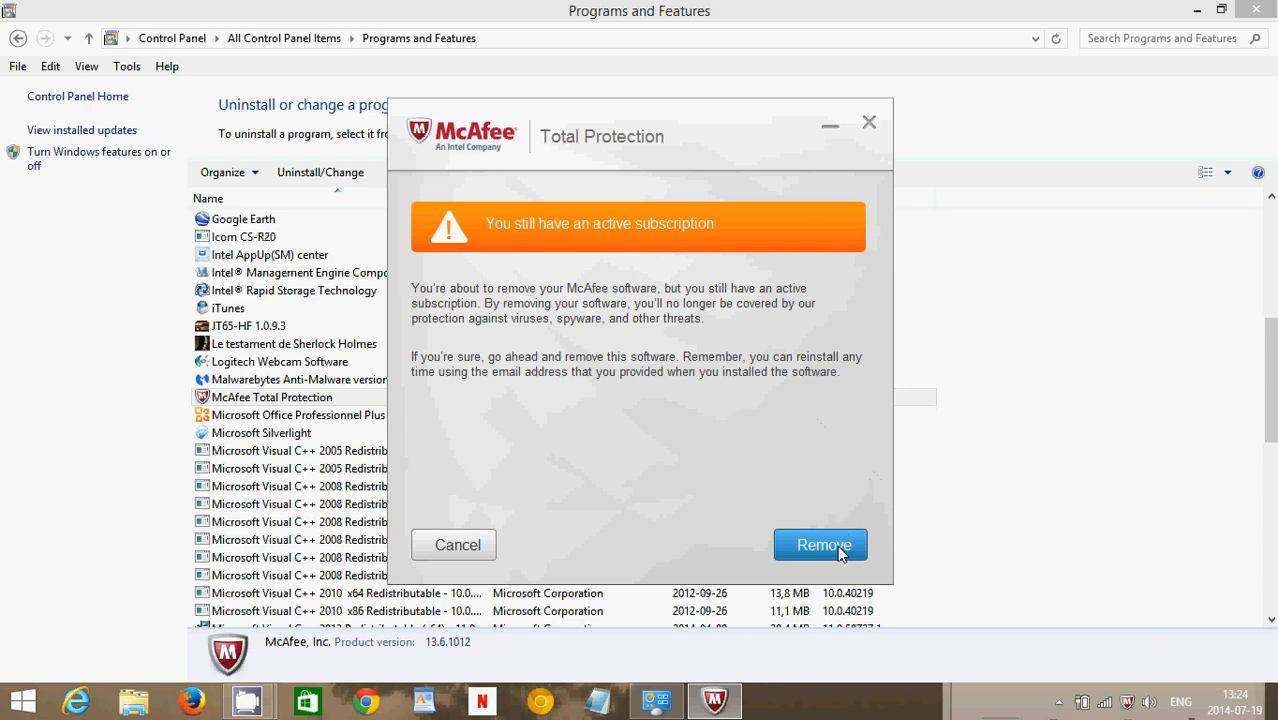
# - Confirm removal despite the active McAfee subscription warning
pyautogui.click(820, 544)
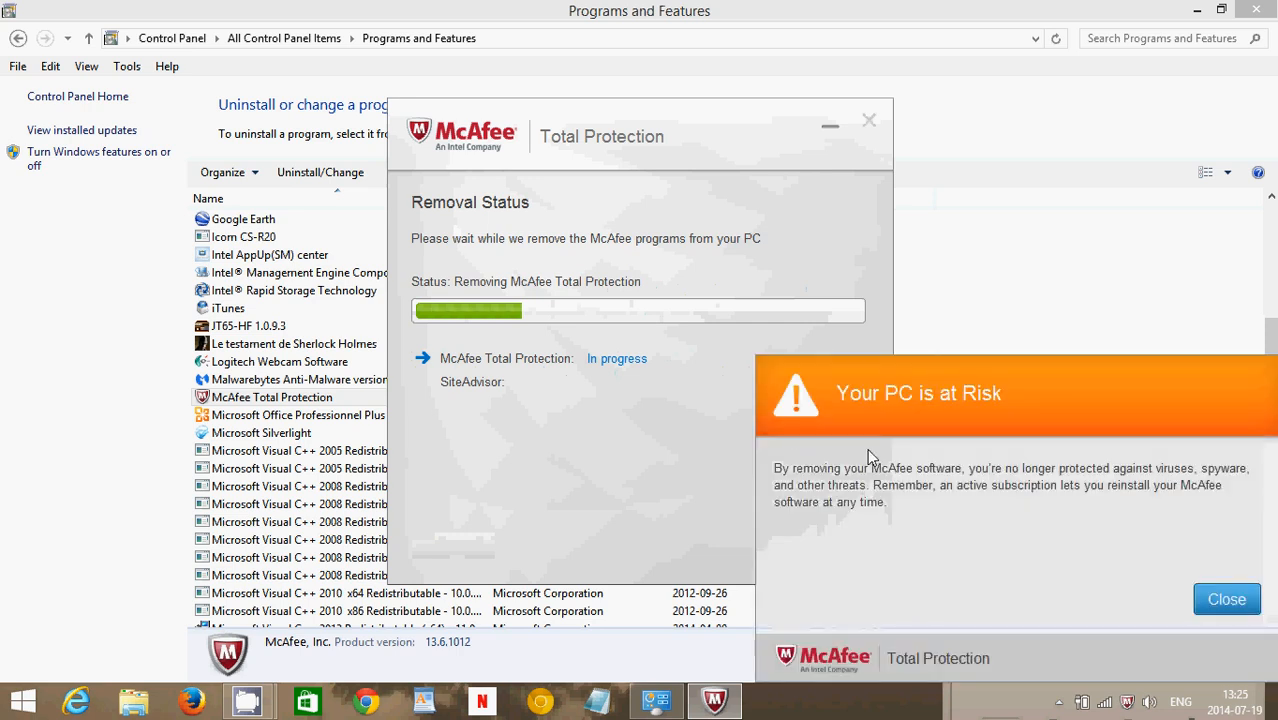
pyautogui.moveTo(1158, 540)
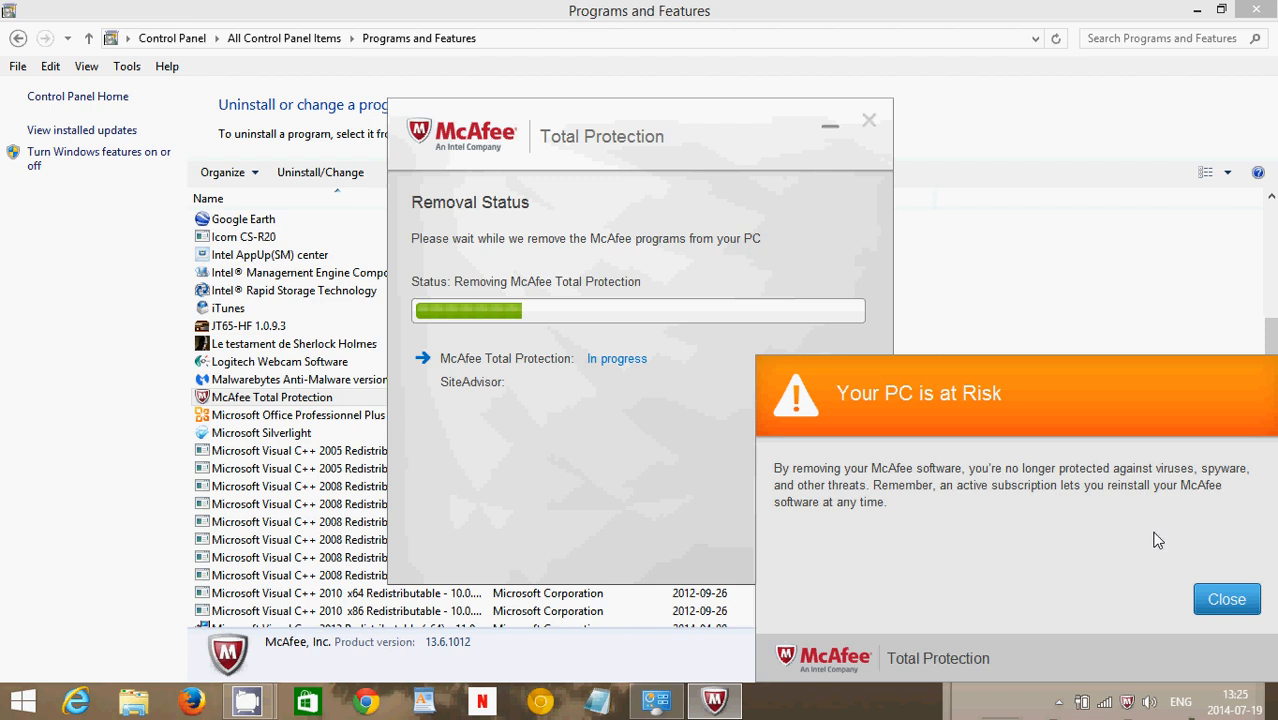
# - Dismiss McAfee's 'Your PC is at Risk' warning while removal continues
pyautogui.click(1228, 600)
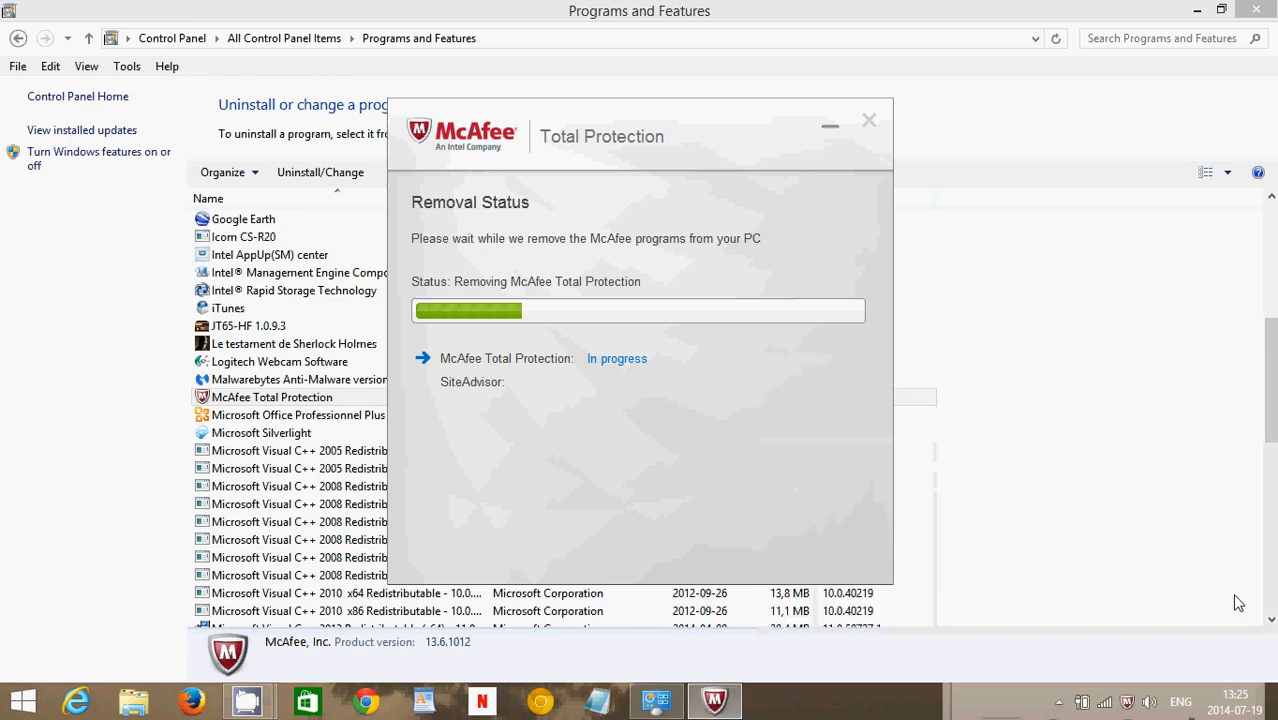
pyautogui.moveTo(728, 480)
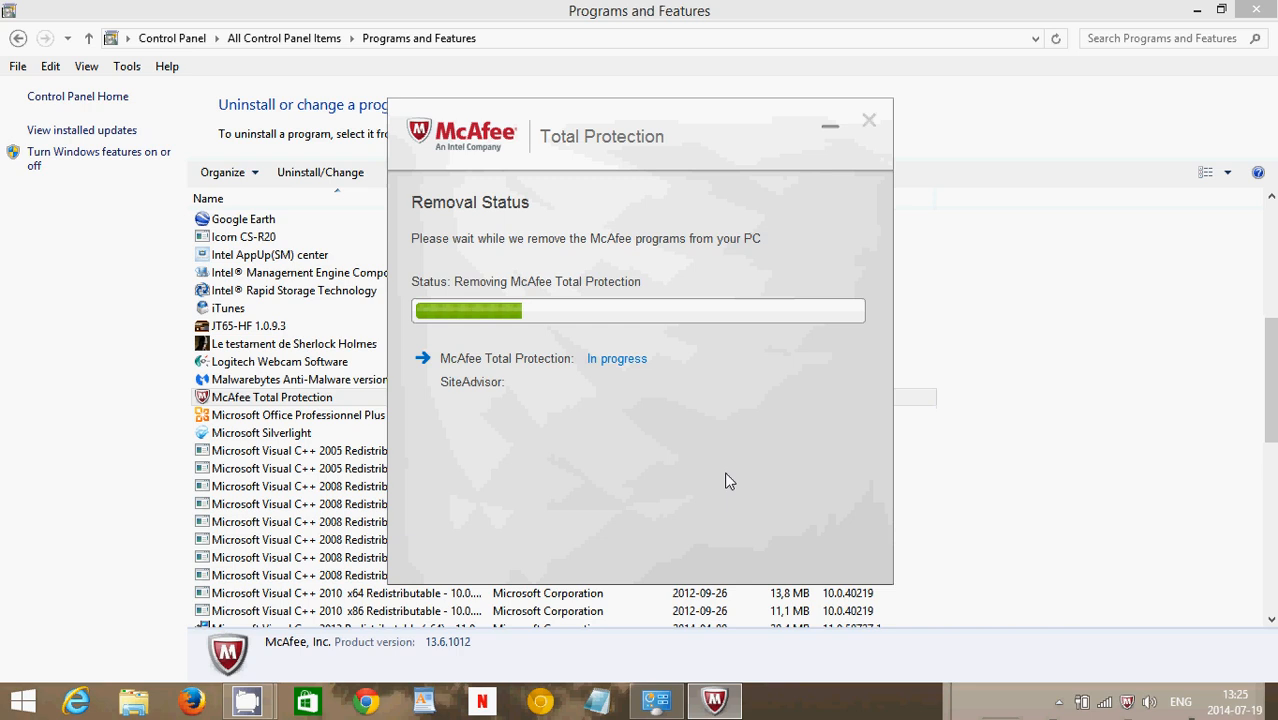
pyautogui.moveTo(784, 486)
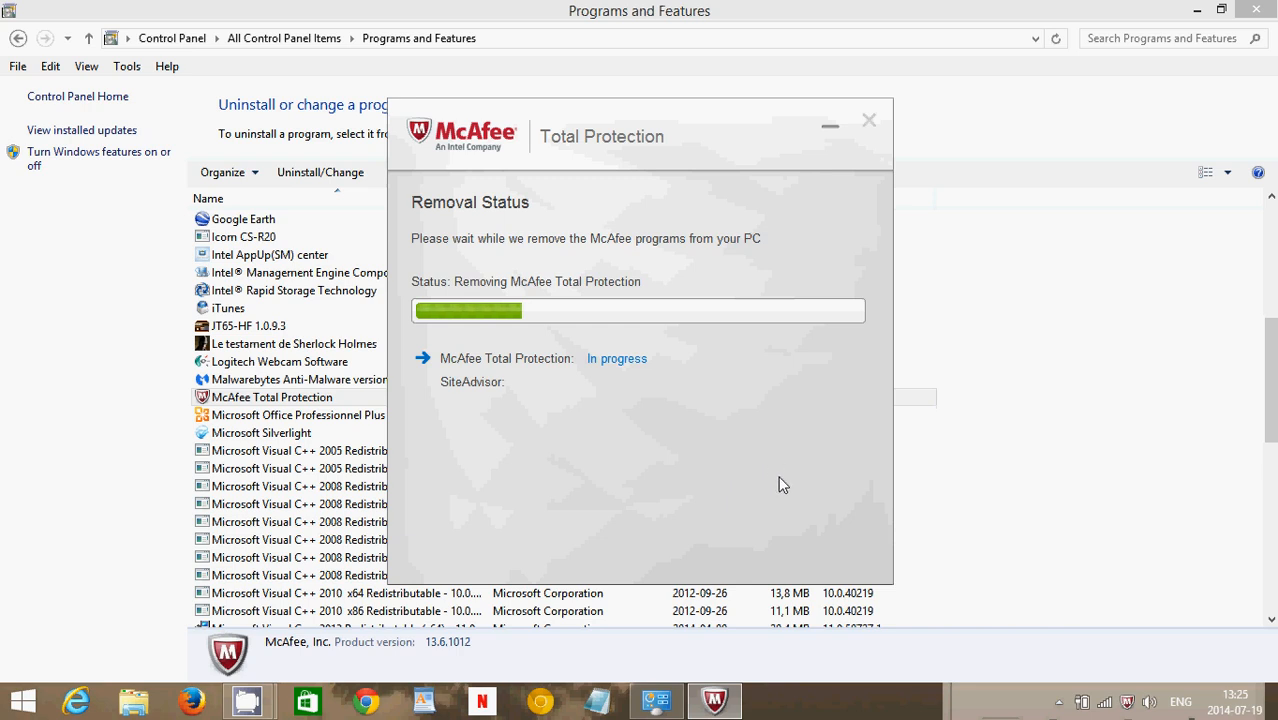
pyautogui.moveTo(840, 492)
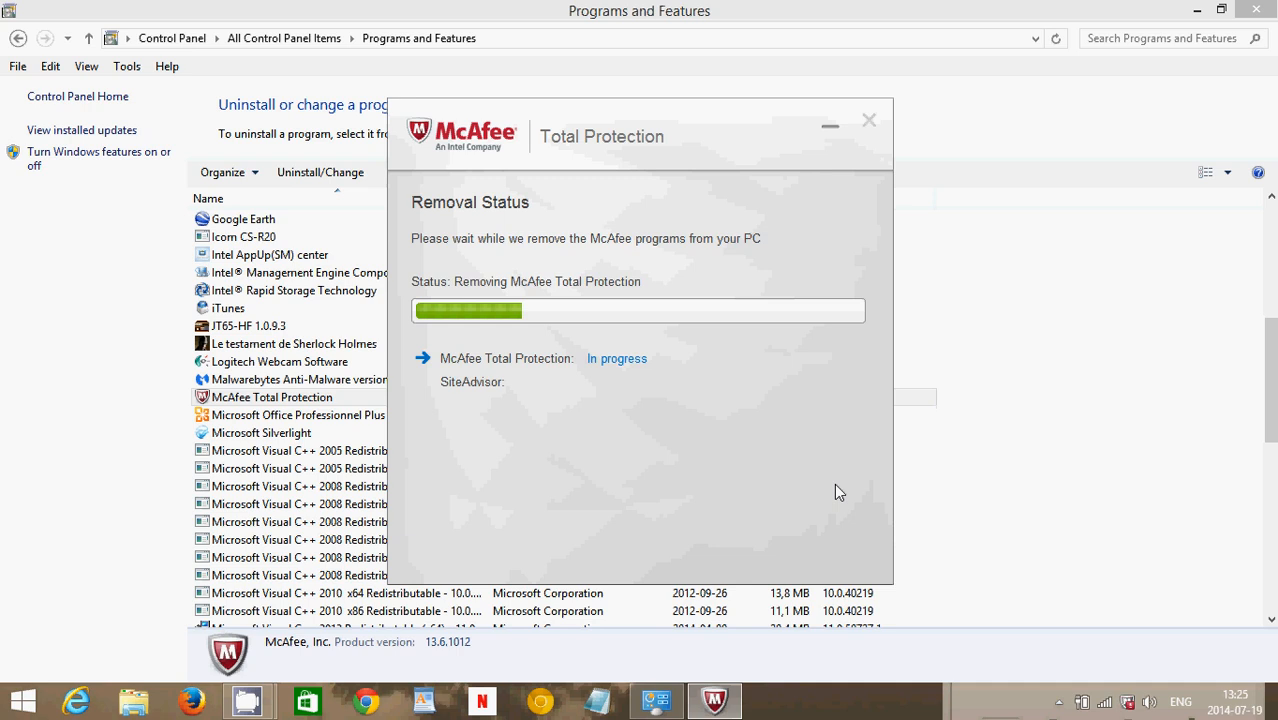
pyautogui.moveTo(804, 448)
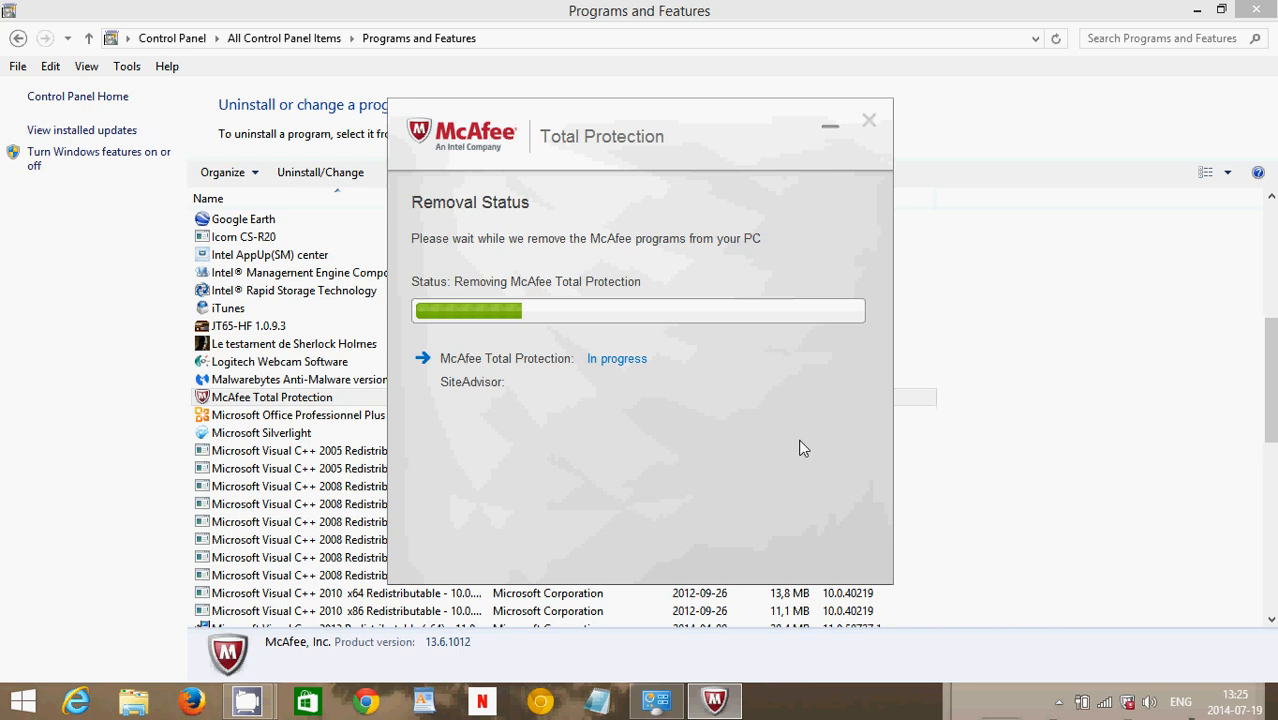
pyautogui.moveTo(1118, 700)
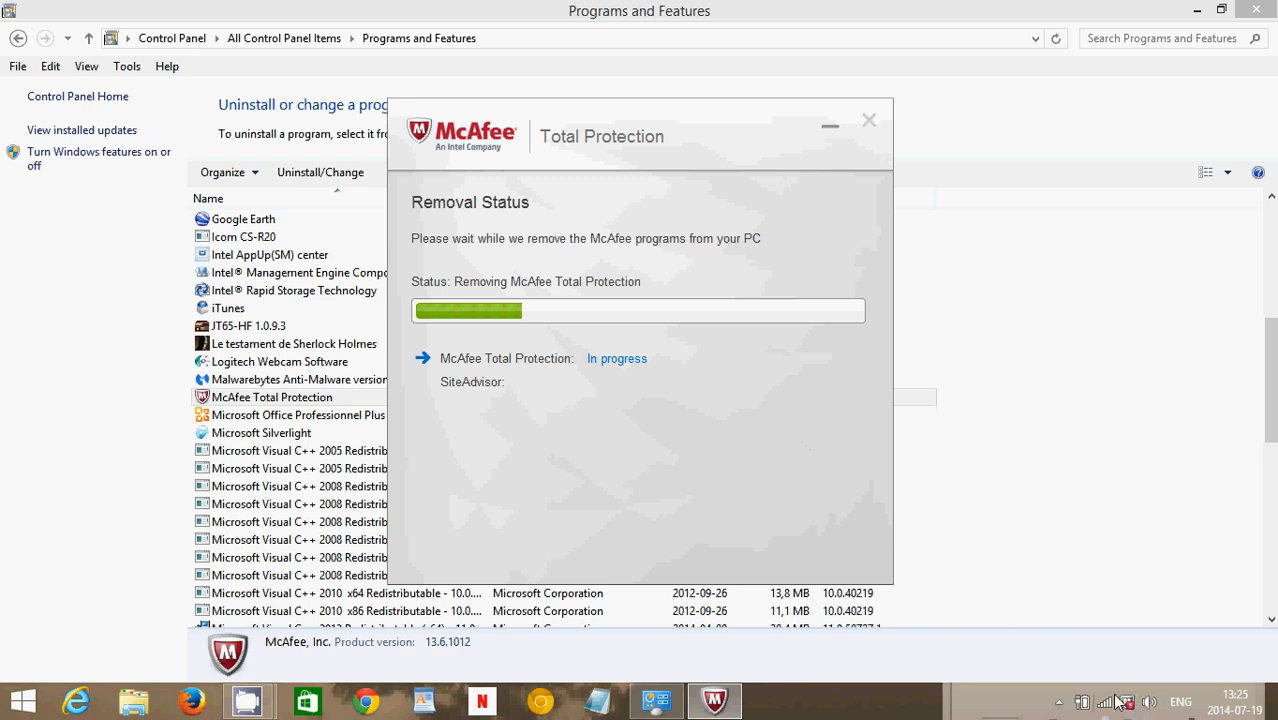
pyautogui.moveTo(812, 476)
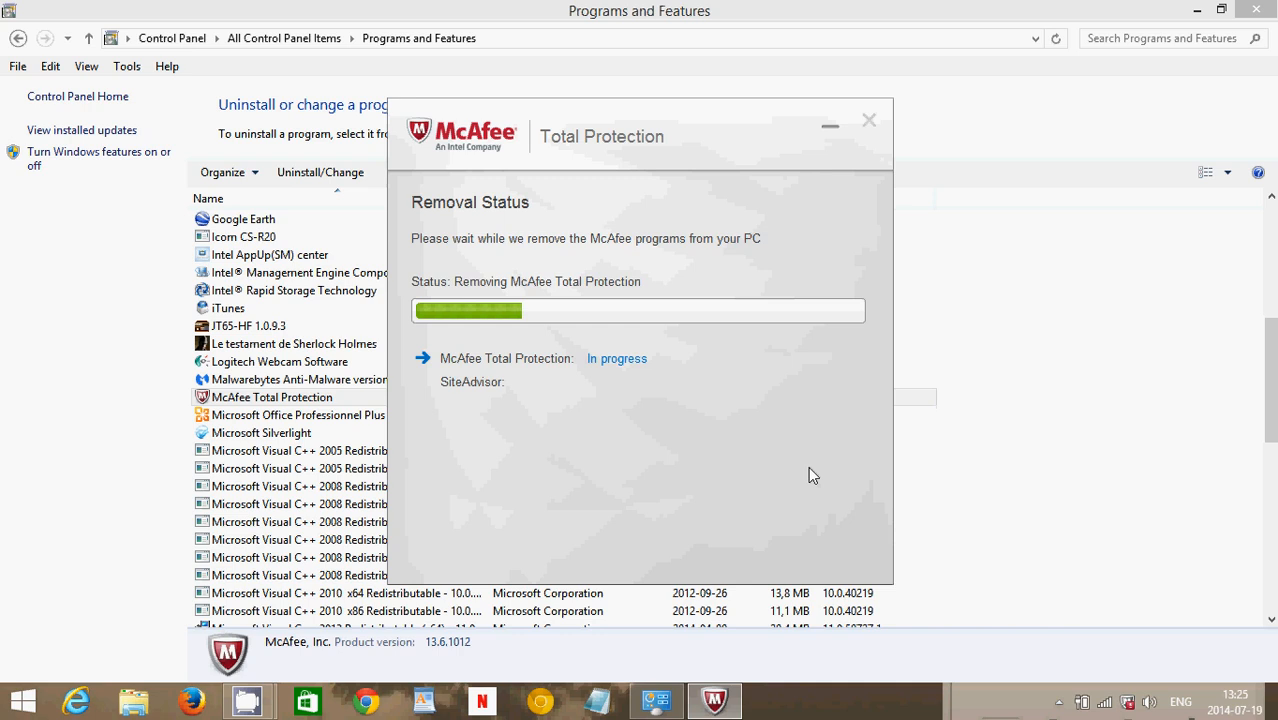
pyautogui.moveTo(868, 480)
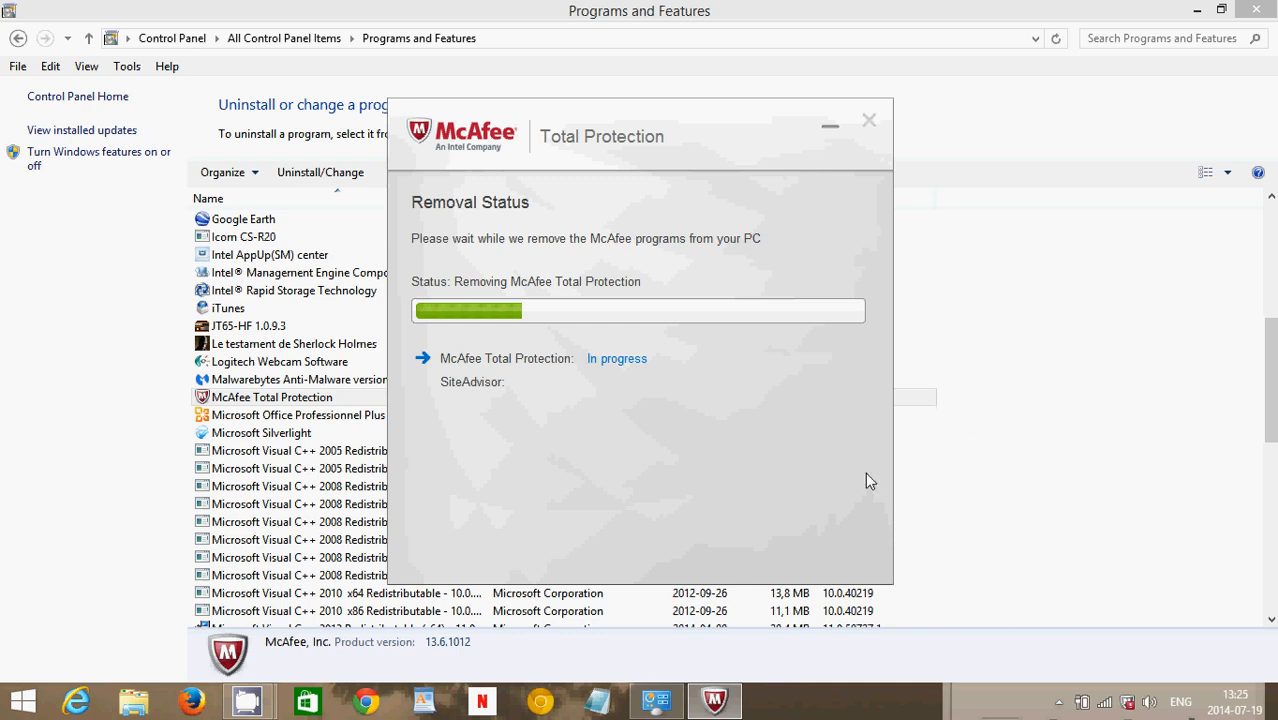
pyautogui.moveTo(844, 470)
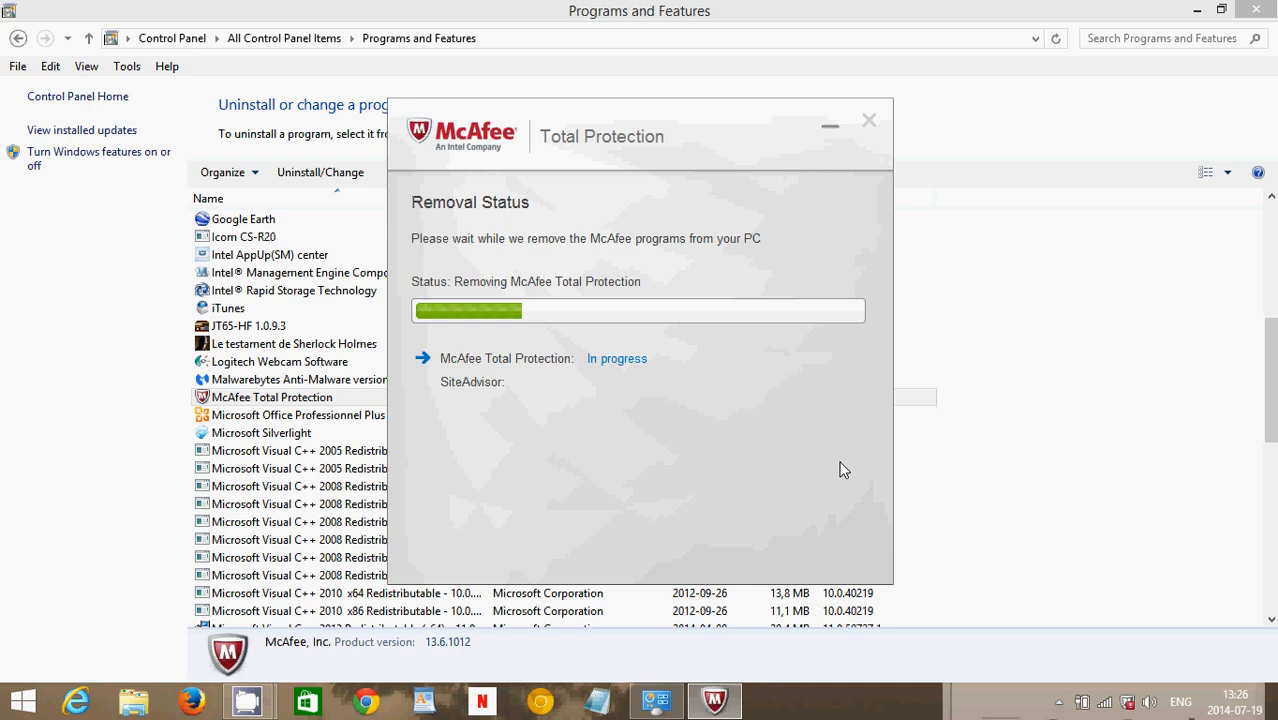
pyautogui.moveTo(672, 456)
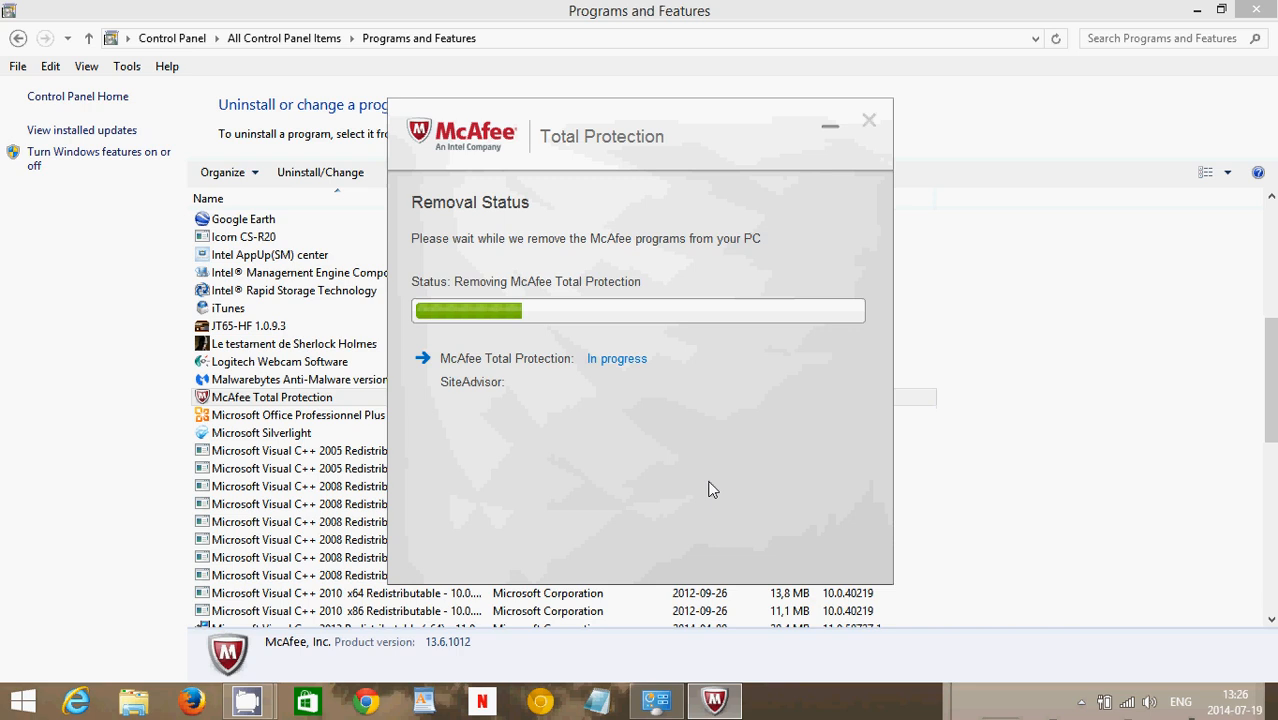
pyautogui.moveTo(744, 490)
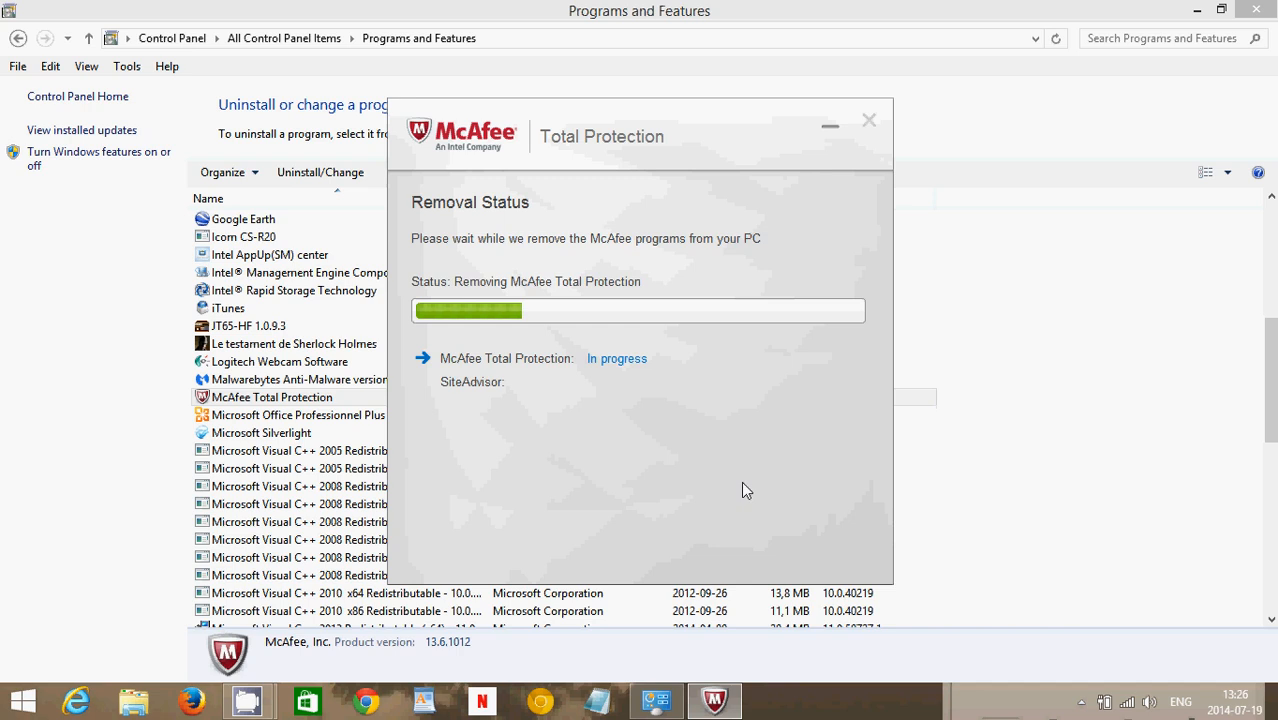
pyautogui.moveTo(1000, 432)
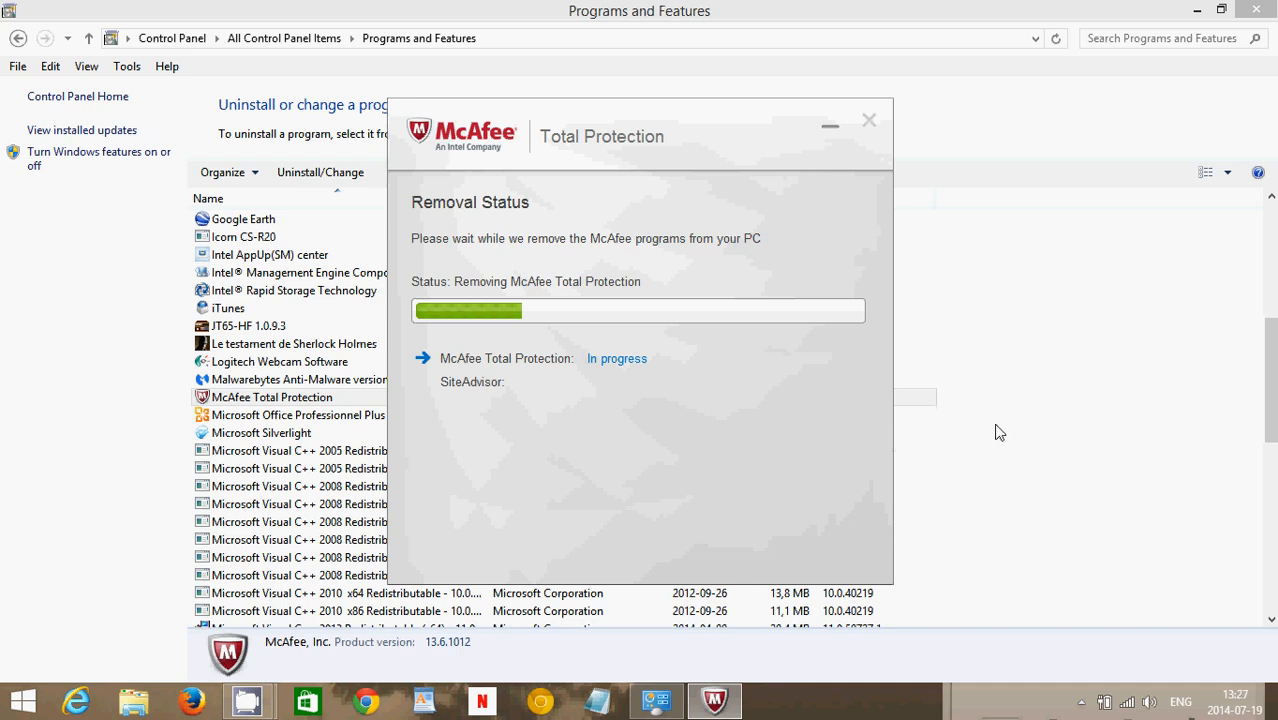
pyautogui.moveTo(756, 492)
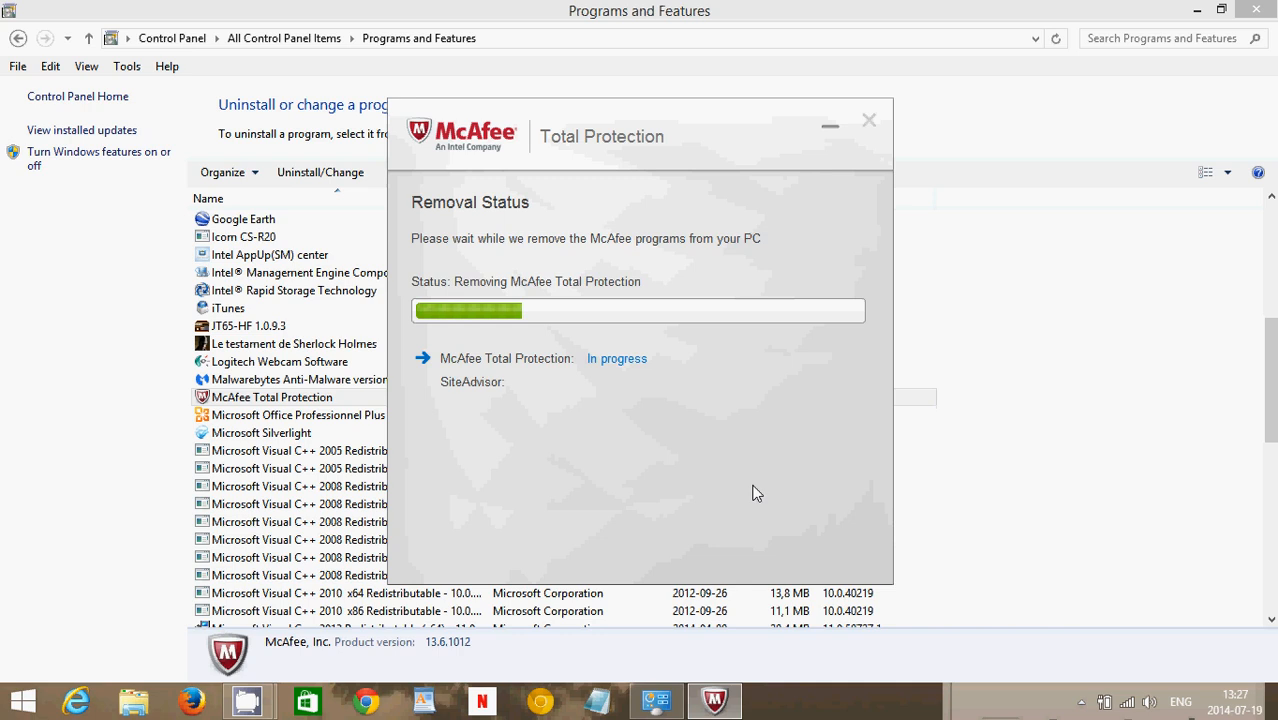
pyautogui.moveTo(800, 460)
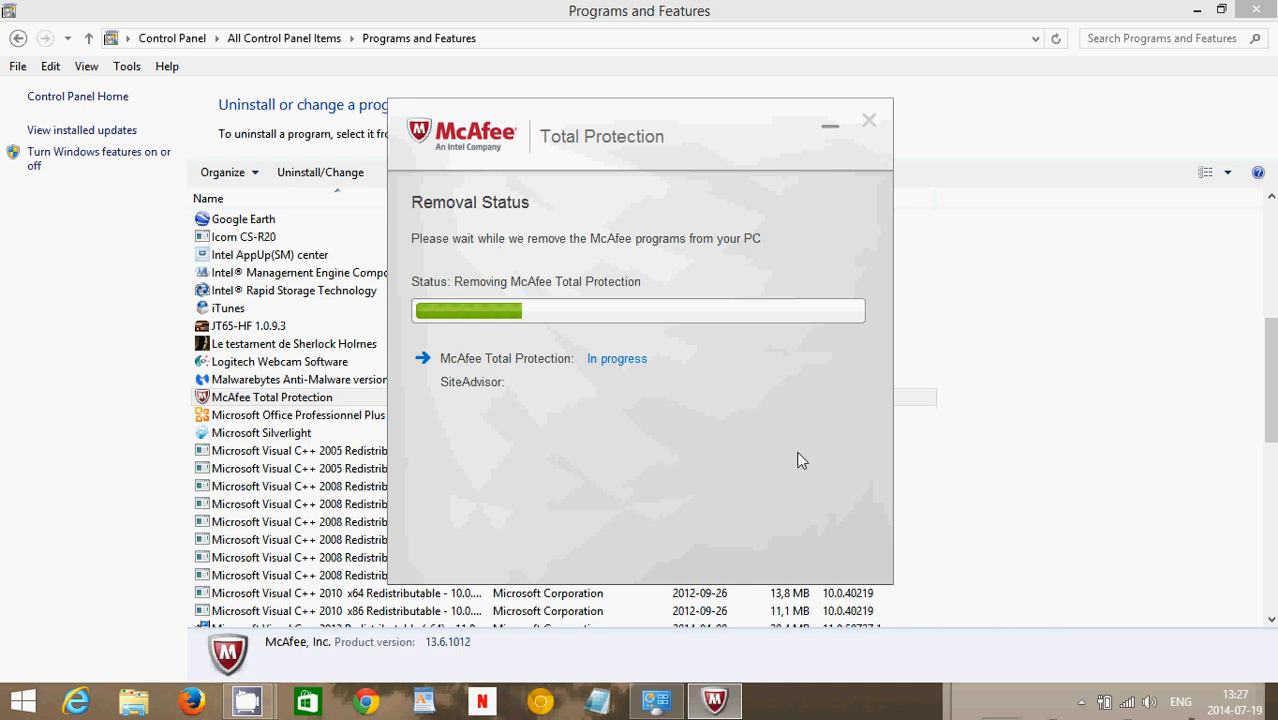
pyautogui.moveTo(784, 500)
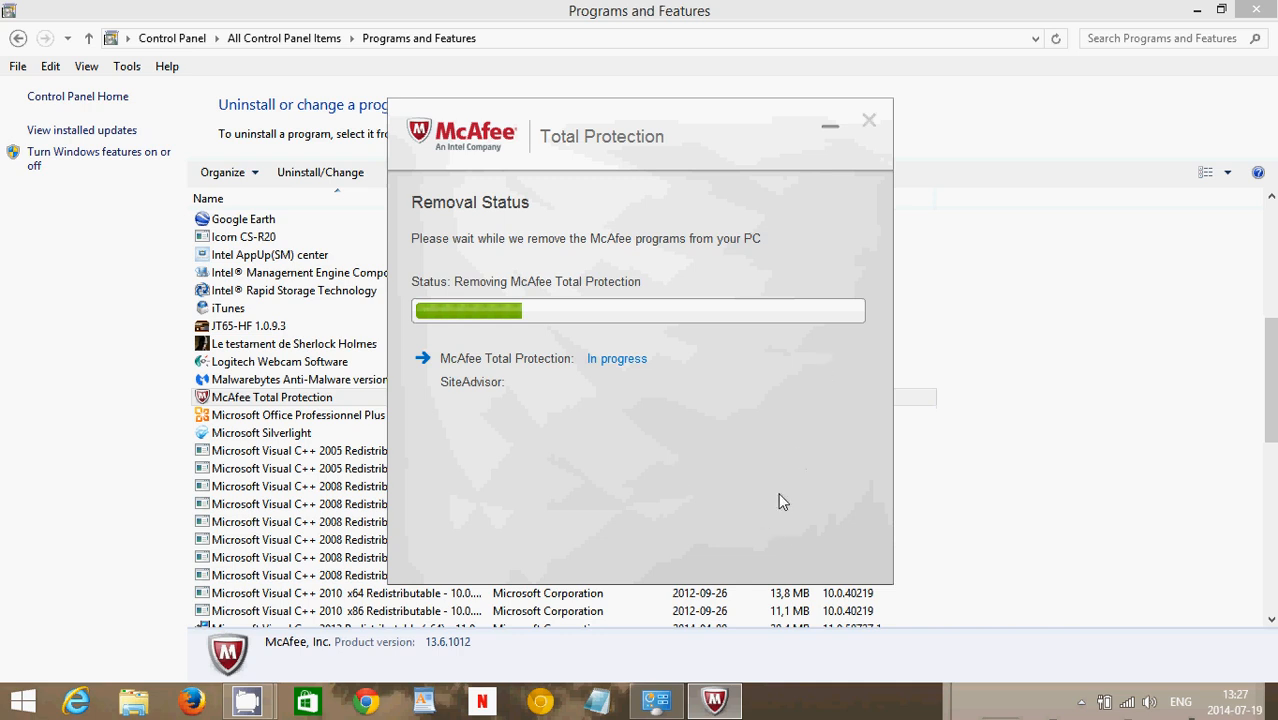
pyautogui.moveTo(1004, 414)
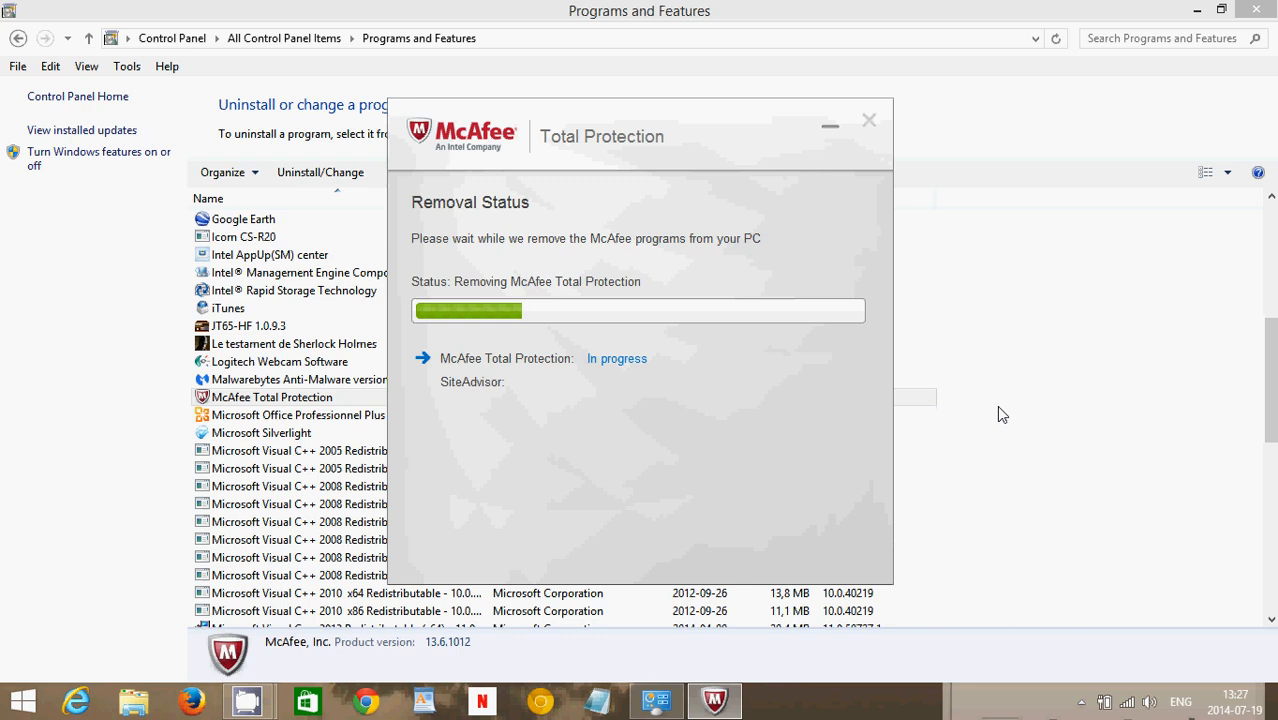
pyautogui.moveTo(836, 482)
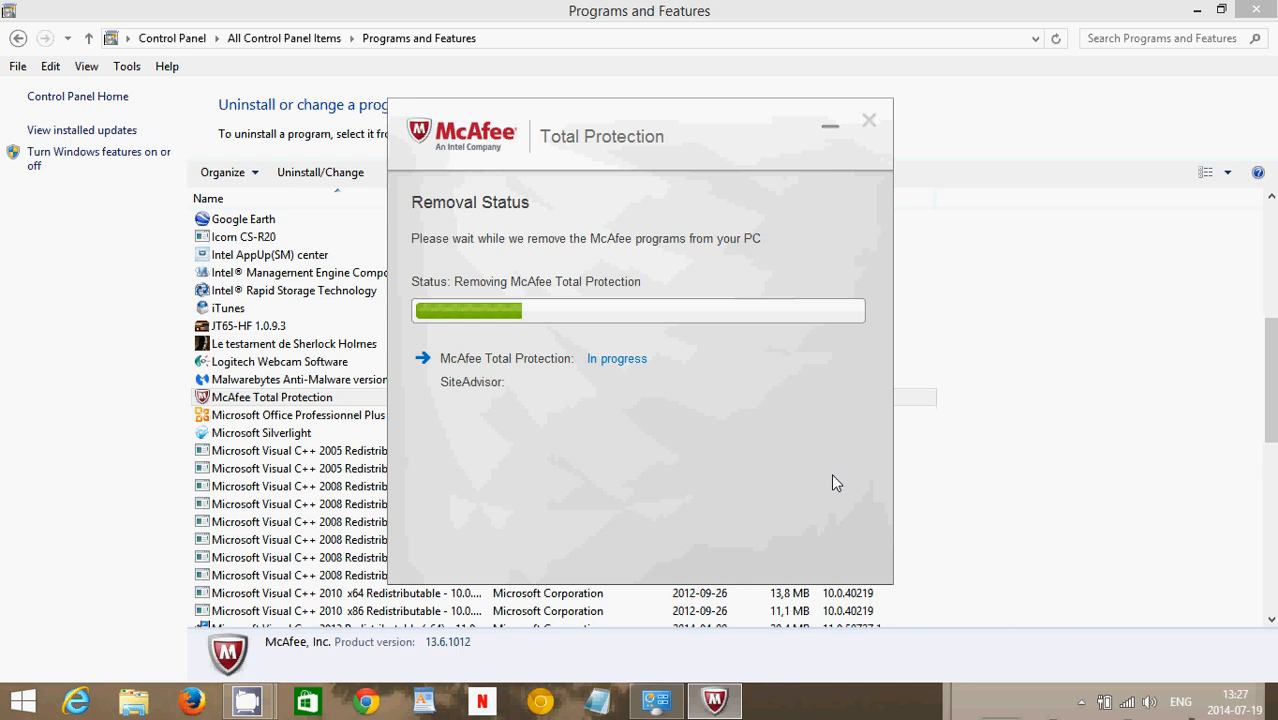
pyautogui.moveTo(702, 464)
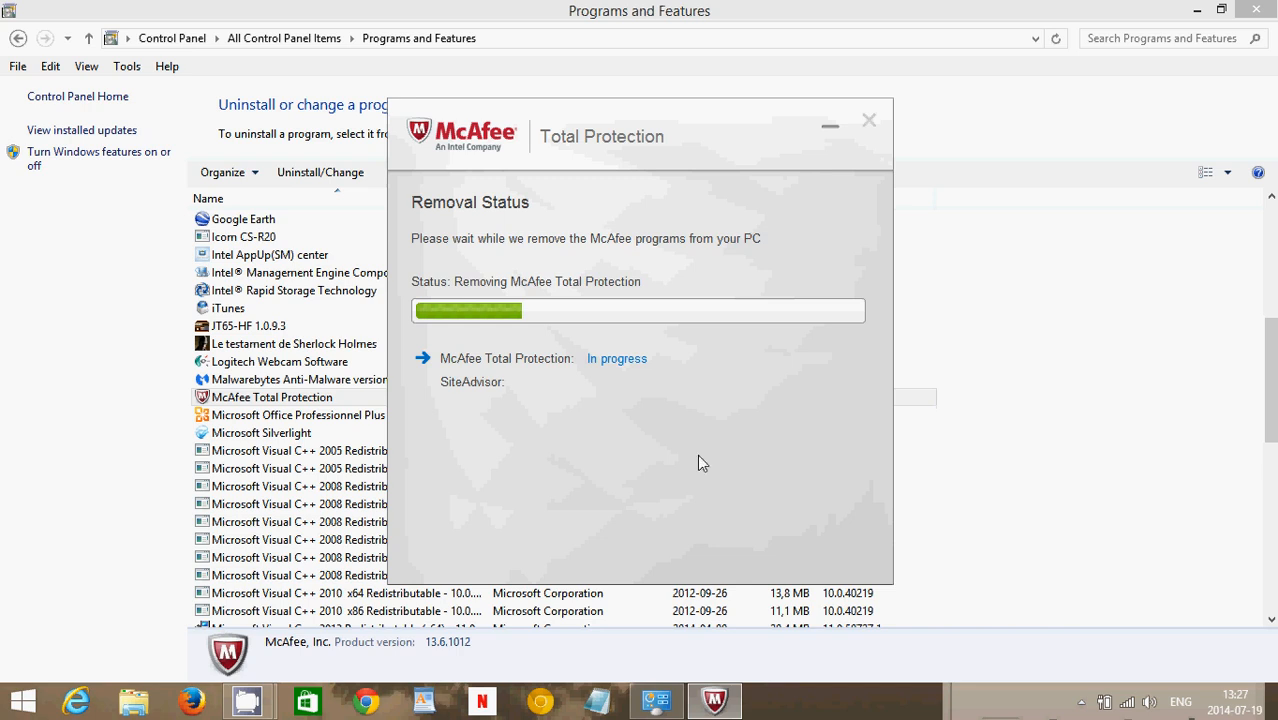
pyautogui.moveTo(756, 456)
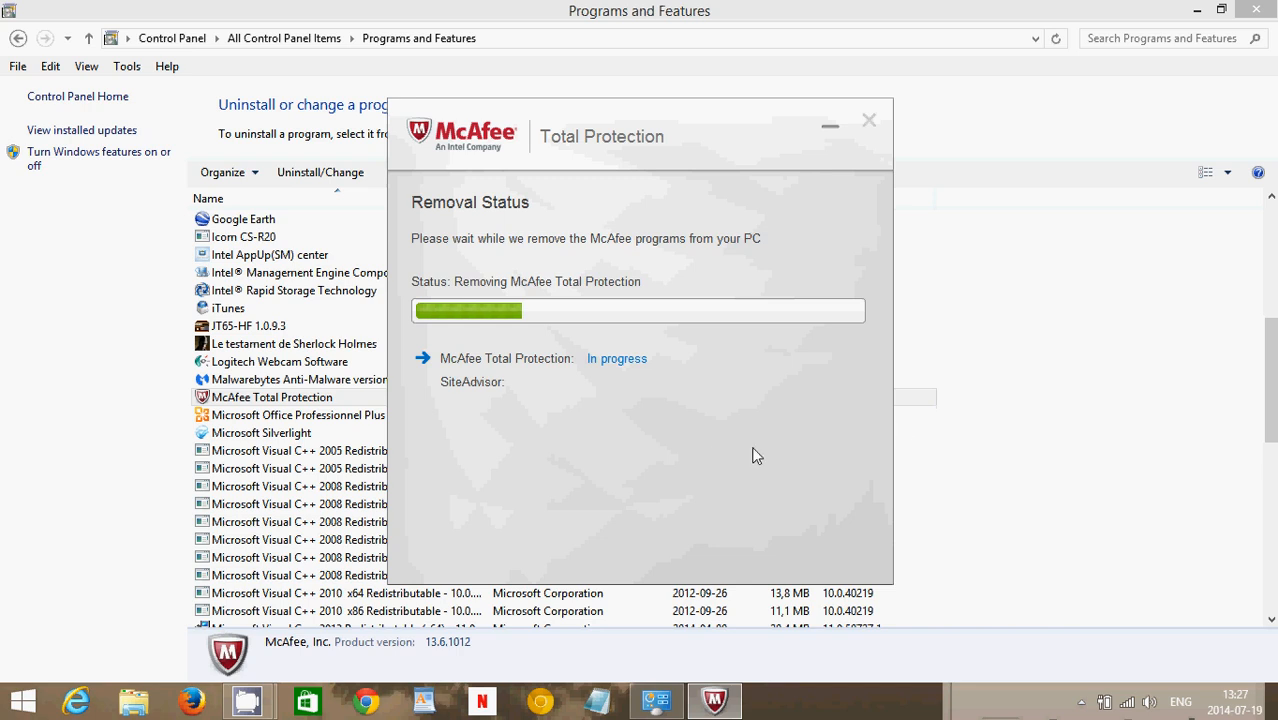
pyautogui.moveTo(700, 500)
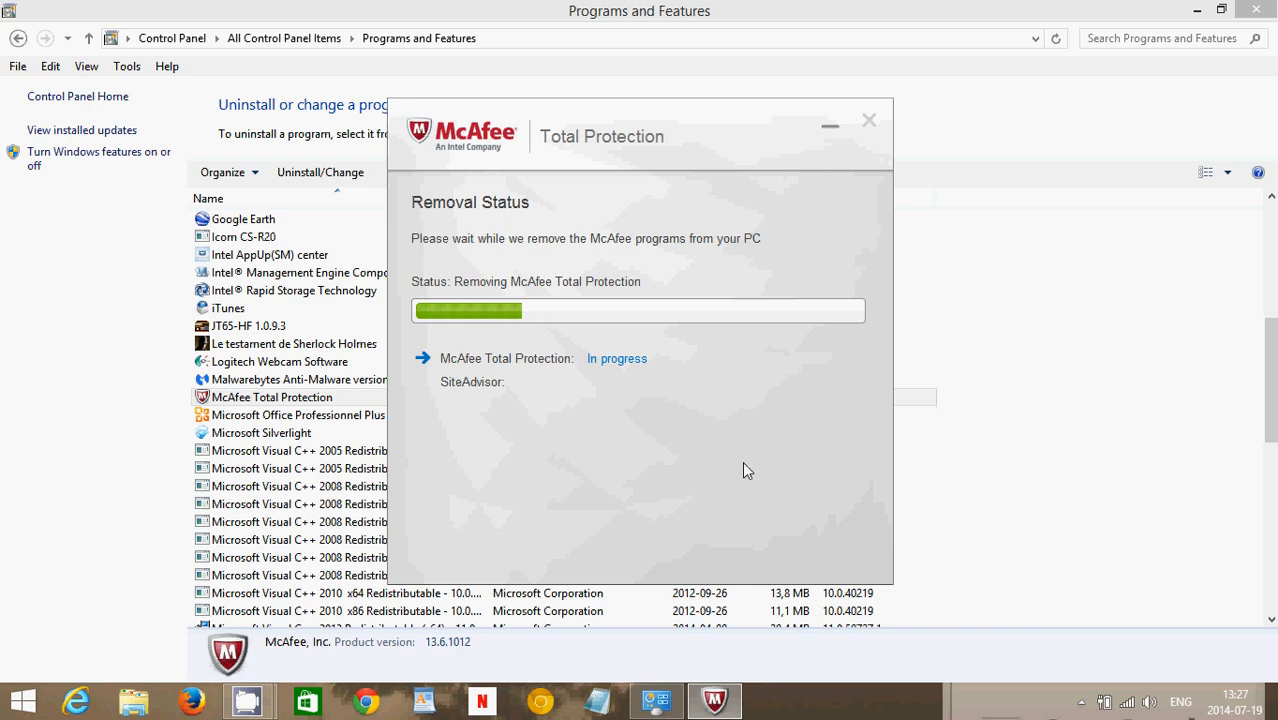
pyautogui.moveTo(820, 420)
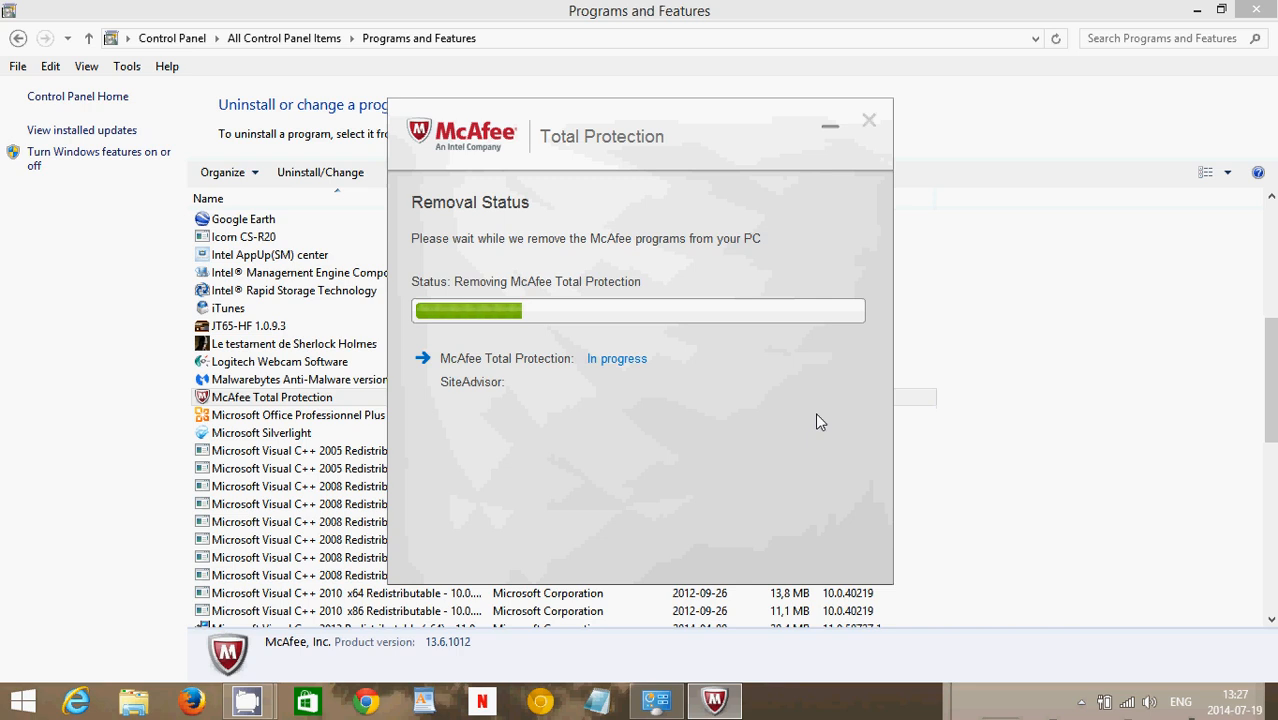
pyautogui.moveTo(976, 448)
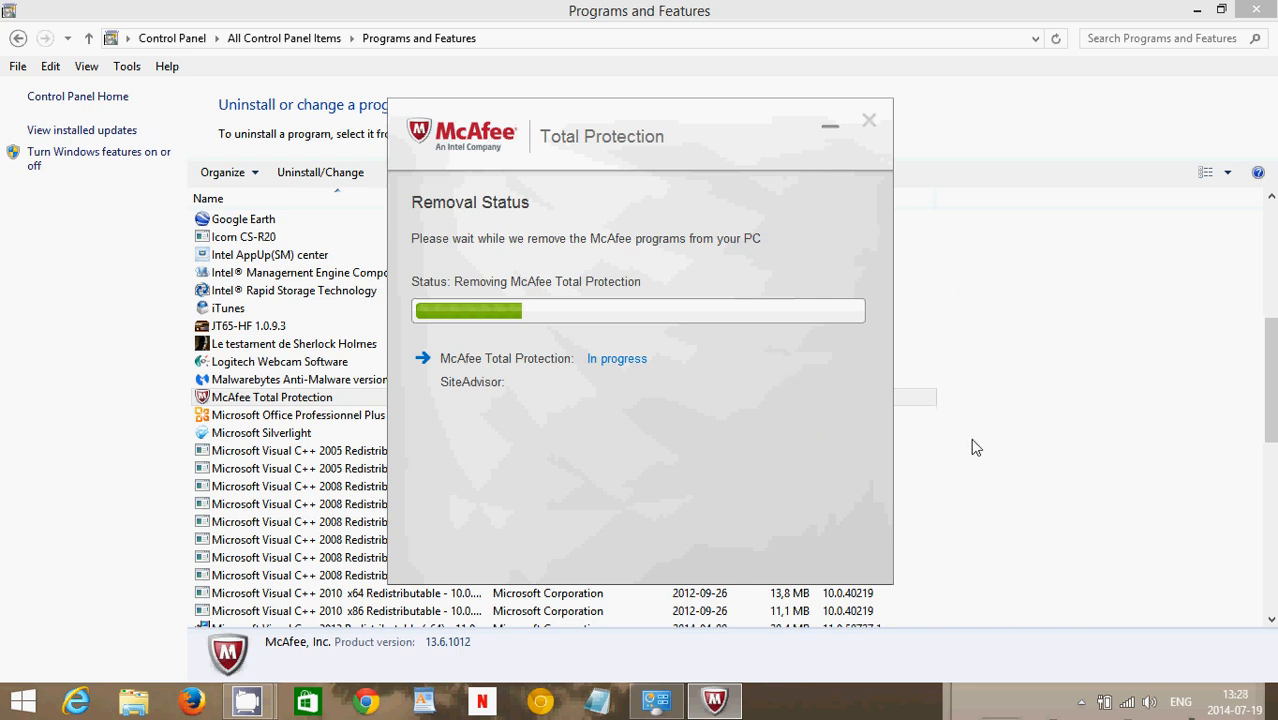
pyautogui.moveTo(1000, 226)
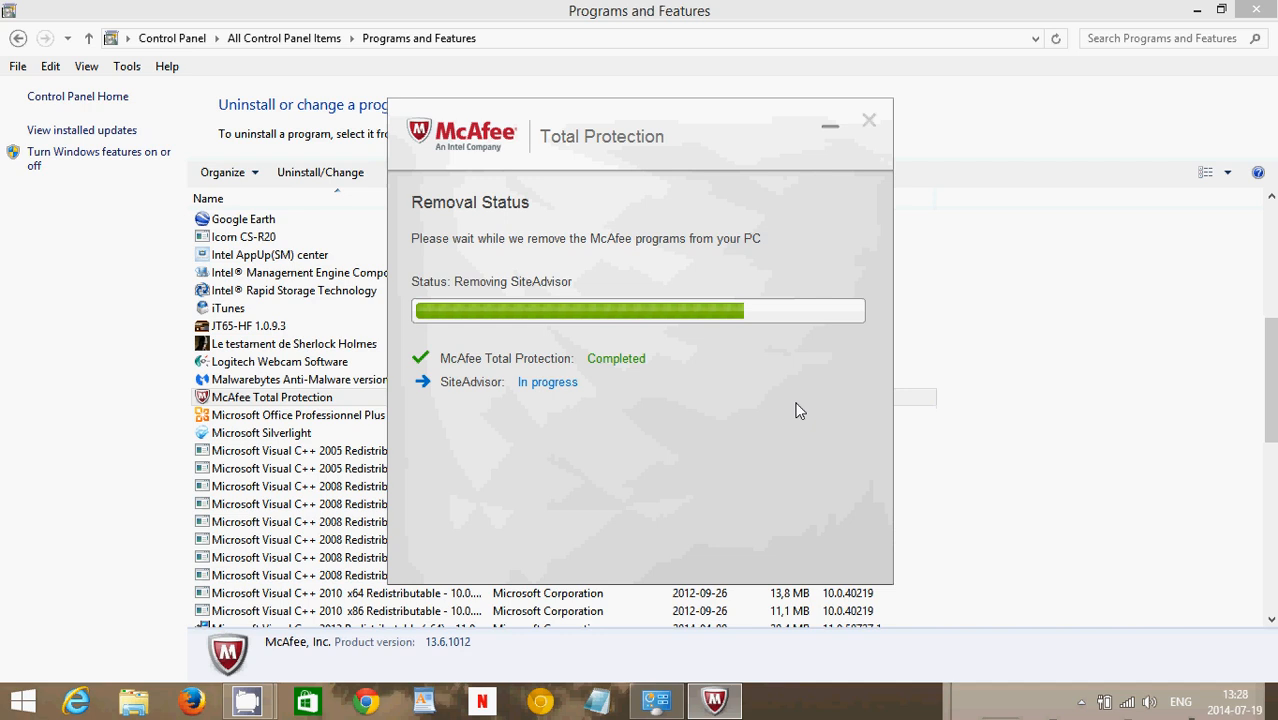
pyautogui.moveTo(832, 512)
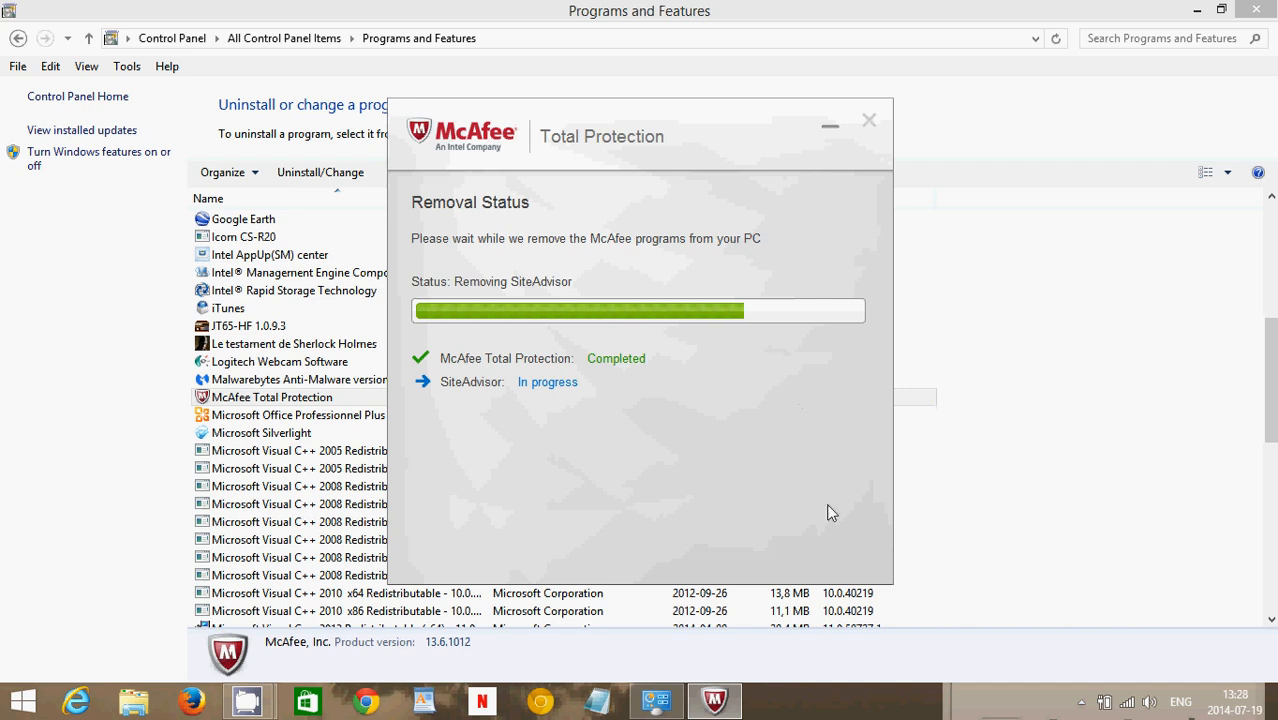
pyautogui.moveTo(836, 508)
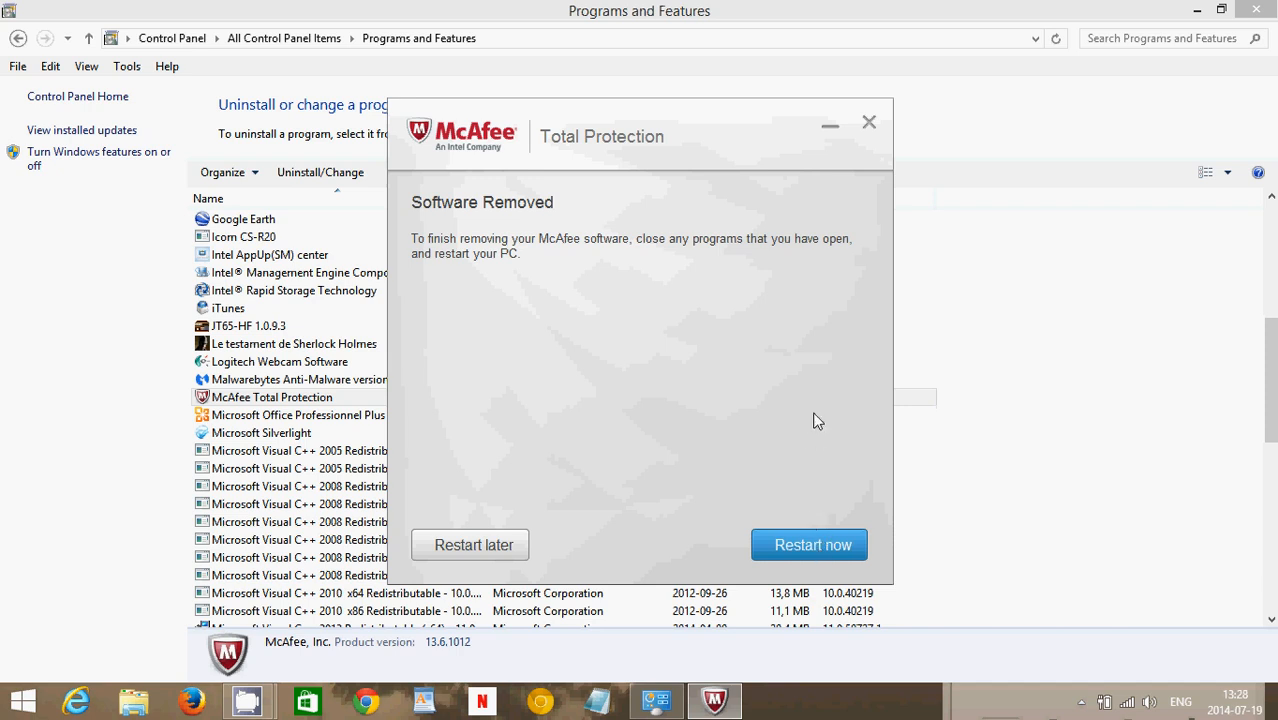
pyautogui.moveTo(504, 586)
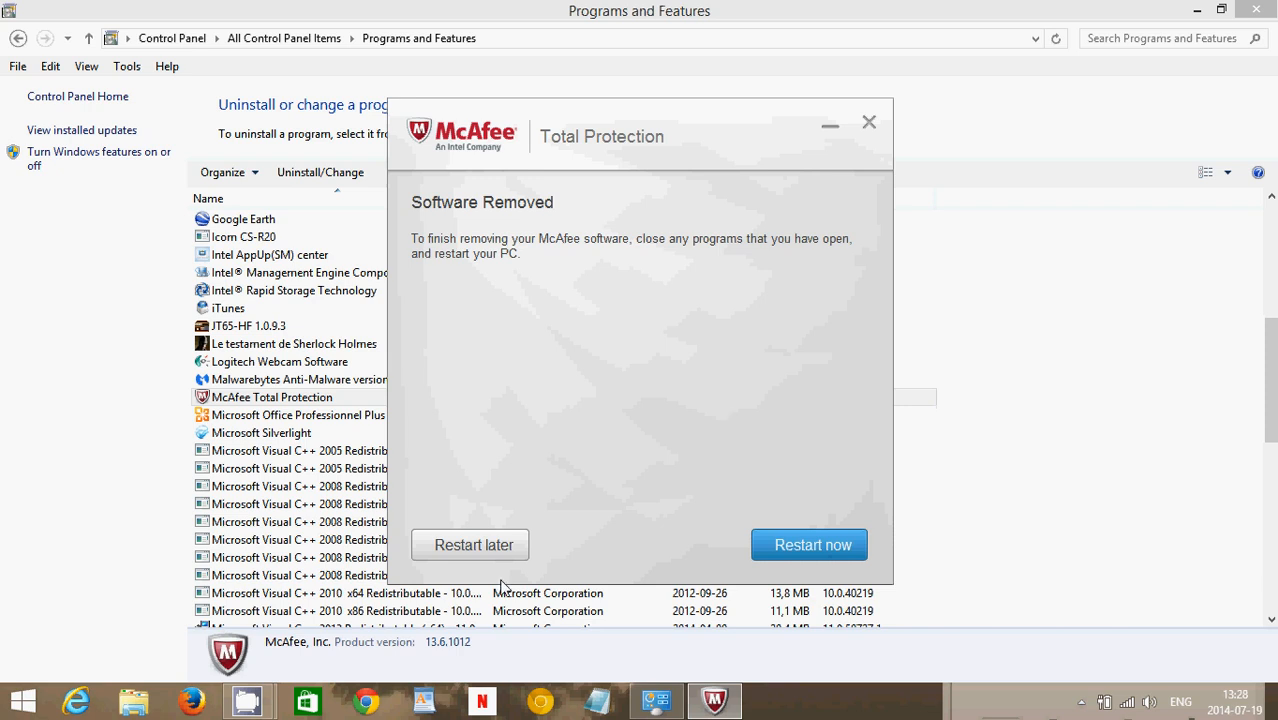
pyautogui.moveTo(420, 396)
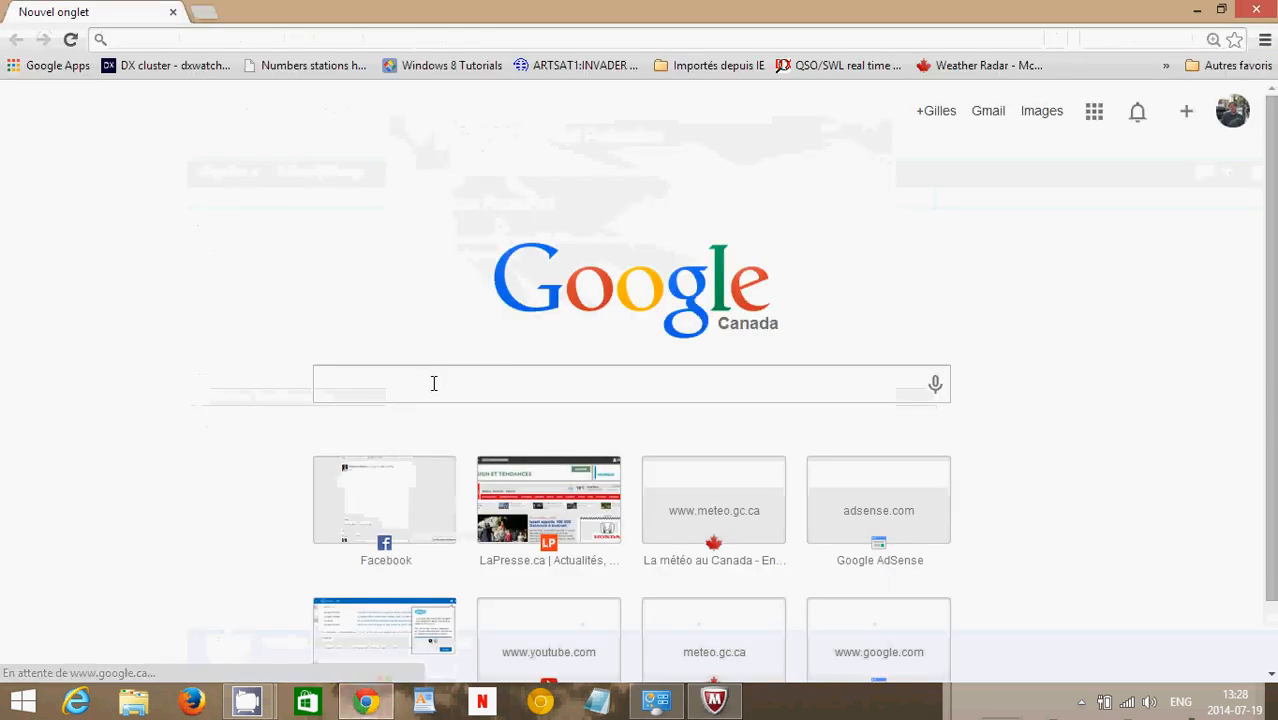
# - Search Google for 'mcafee removal tool' and open McAfee's uninstall/reinstall support article
pyautogui.write('mcafee removal tool')
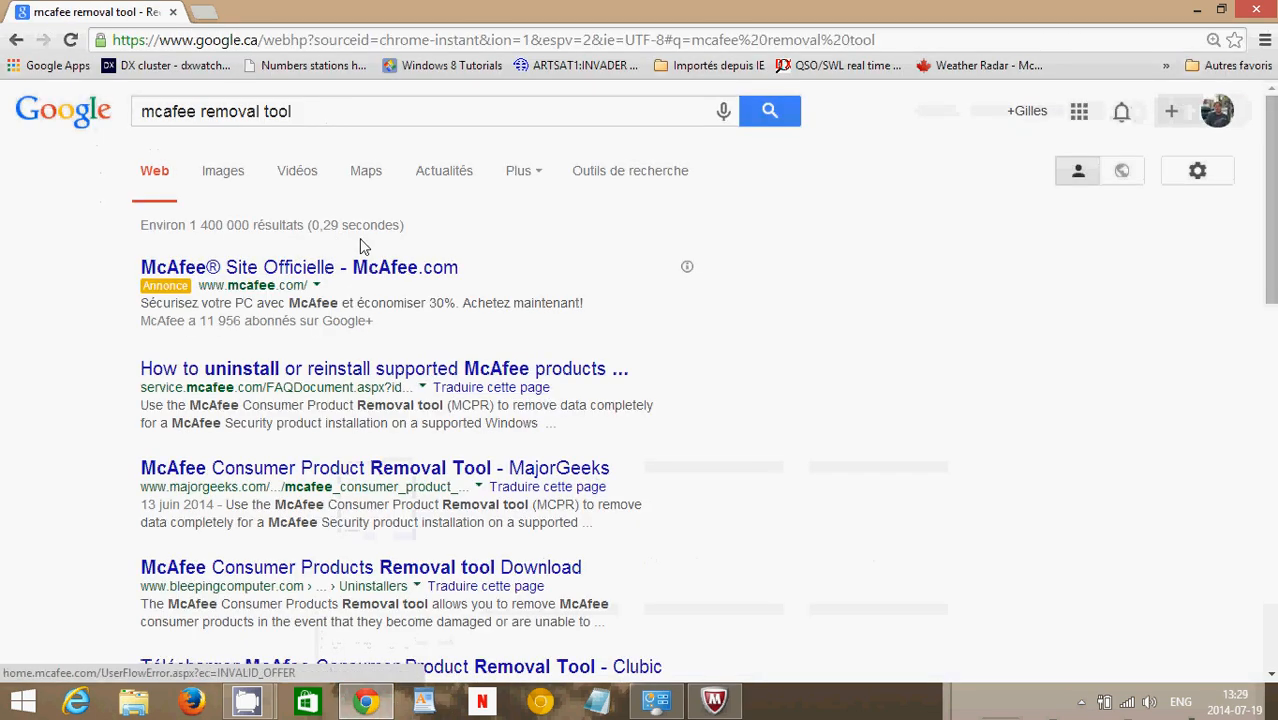
pyautogui.click(384, 368)
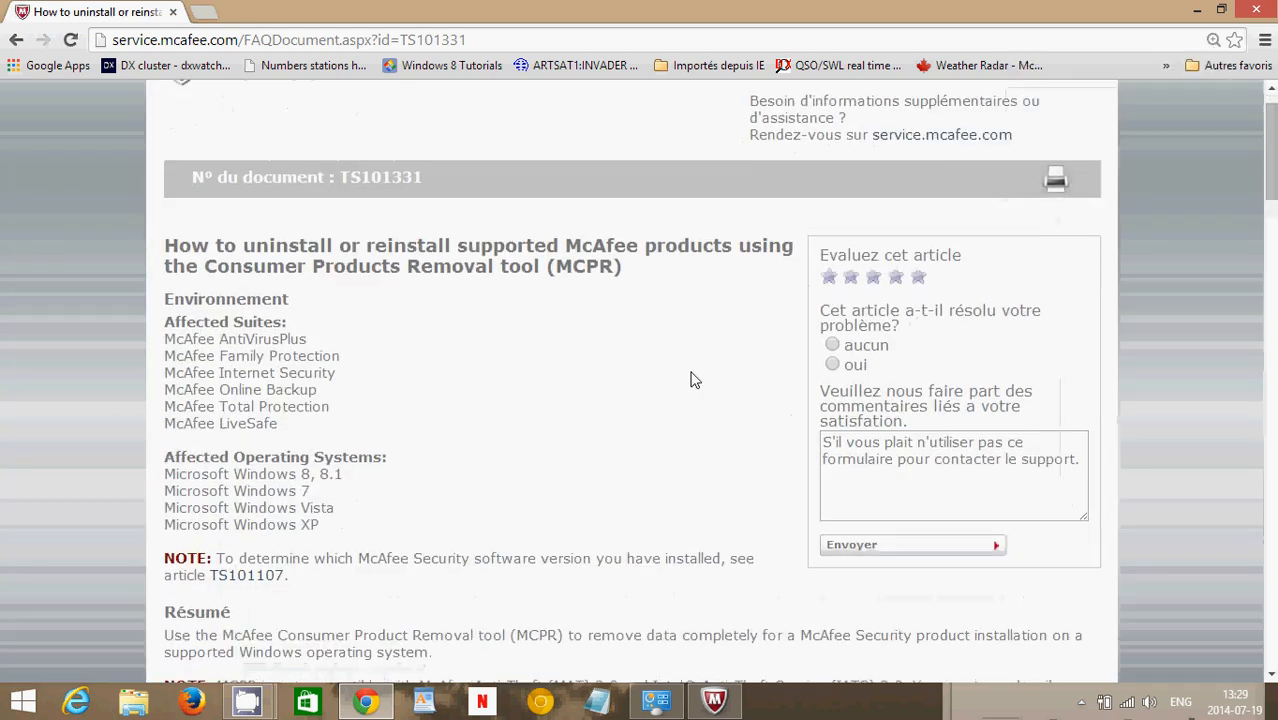
pyautogui.scroll(-3)
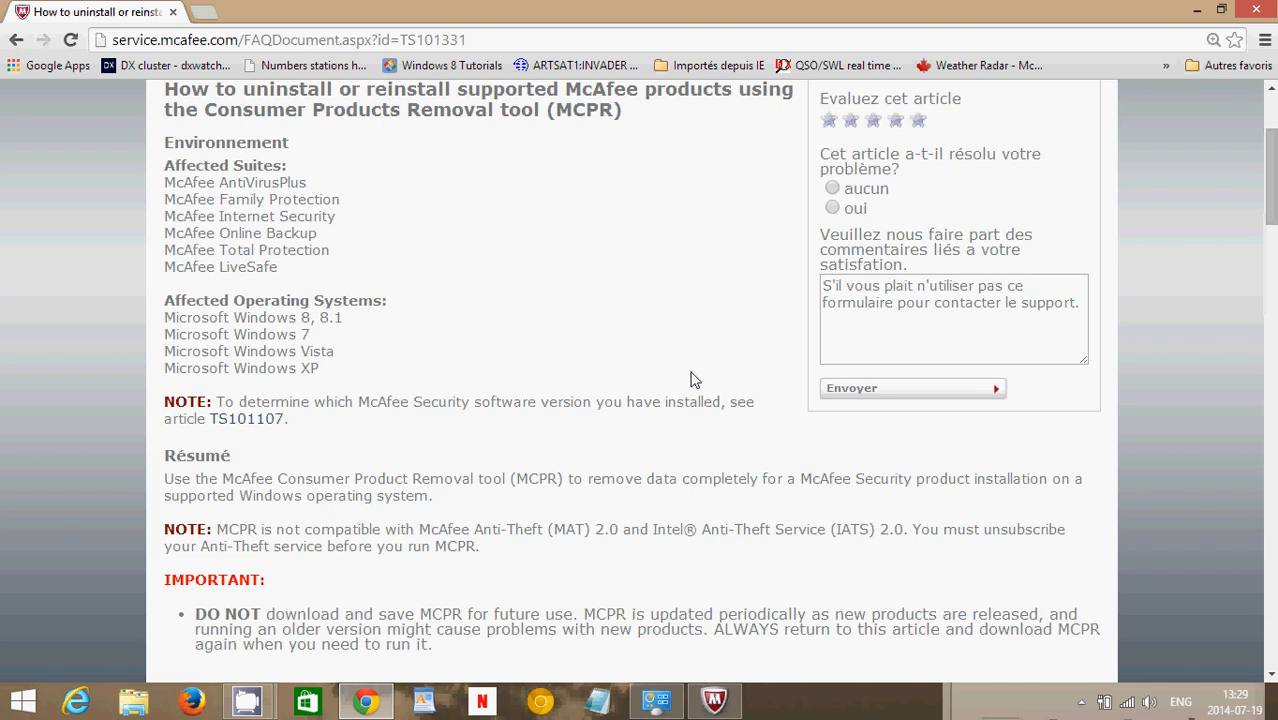
pyautogui.moveTo(628, 238)
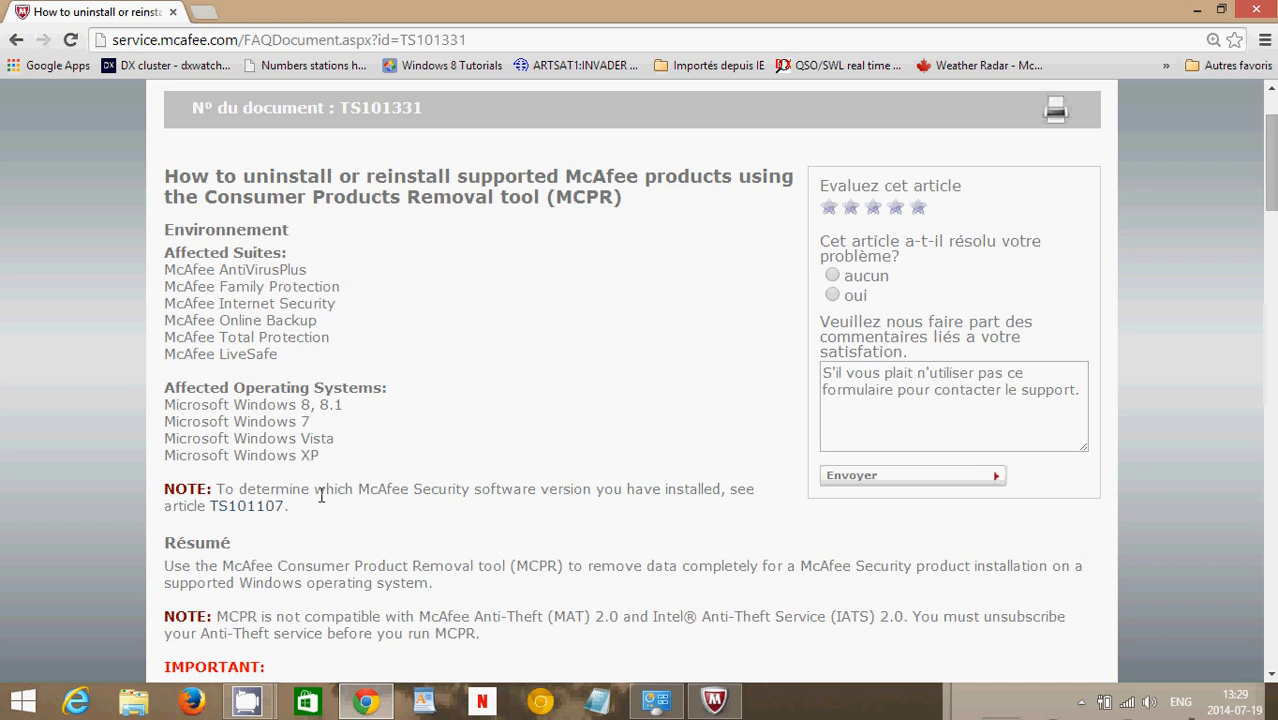
pyautogui.scroll(-3)
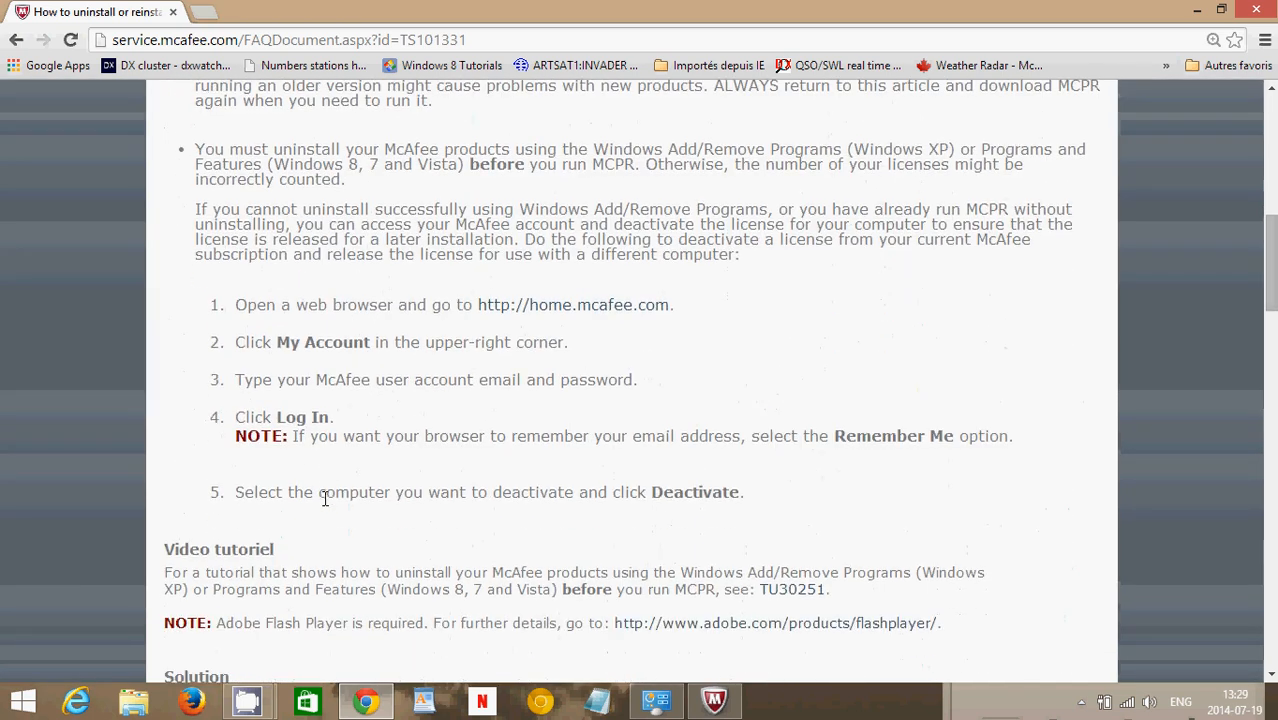
pyautogui.scroll(-3)
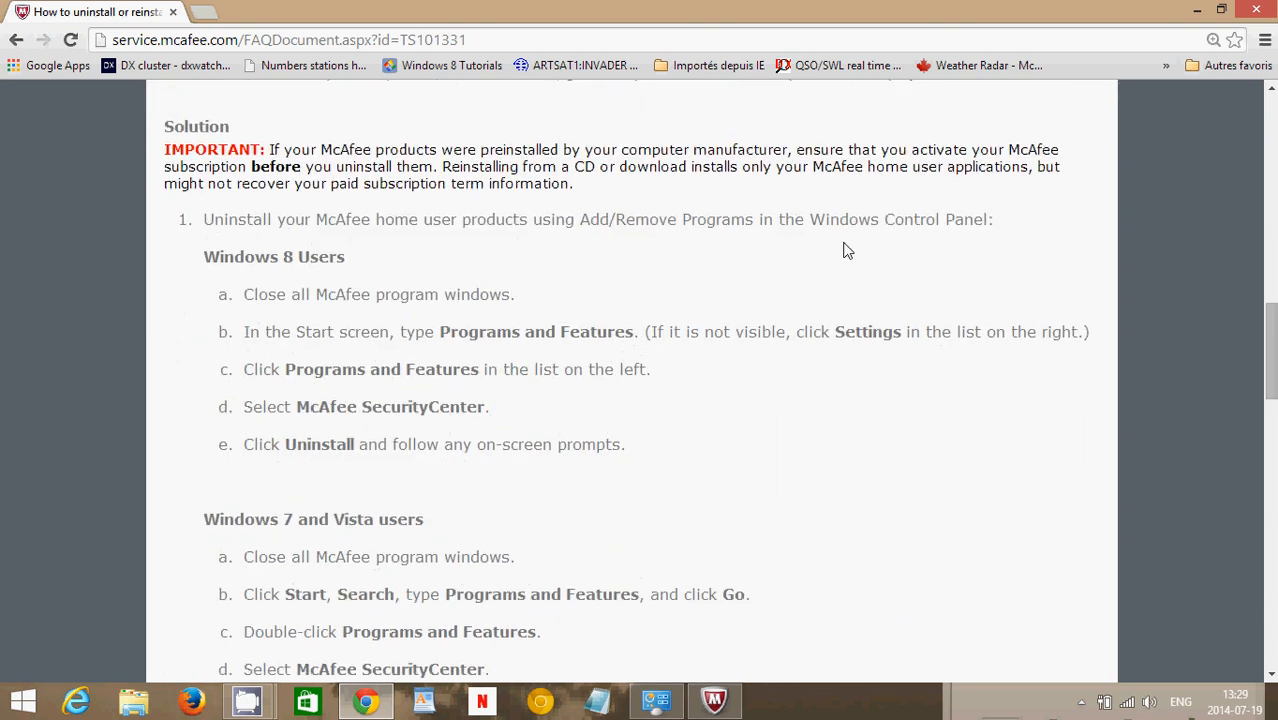
pyautogui.scroll(-3)
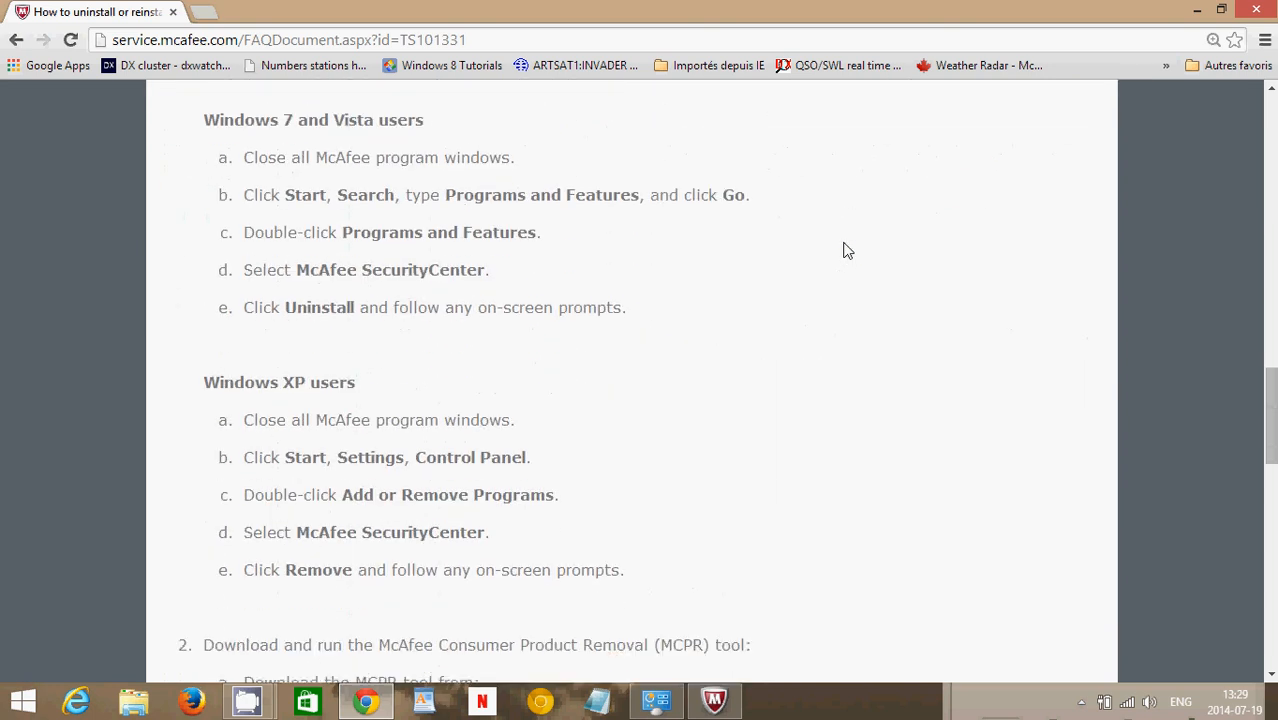
pyautogui.scroll(-3)
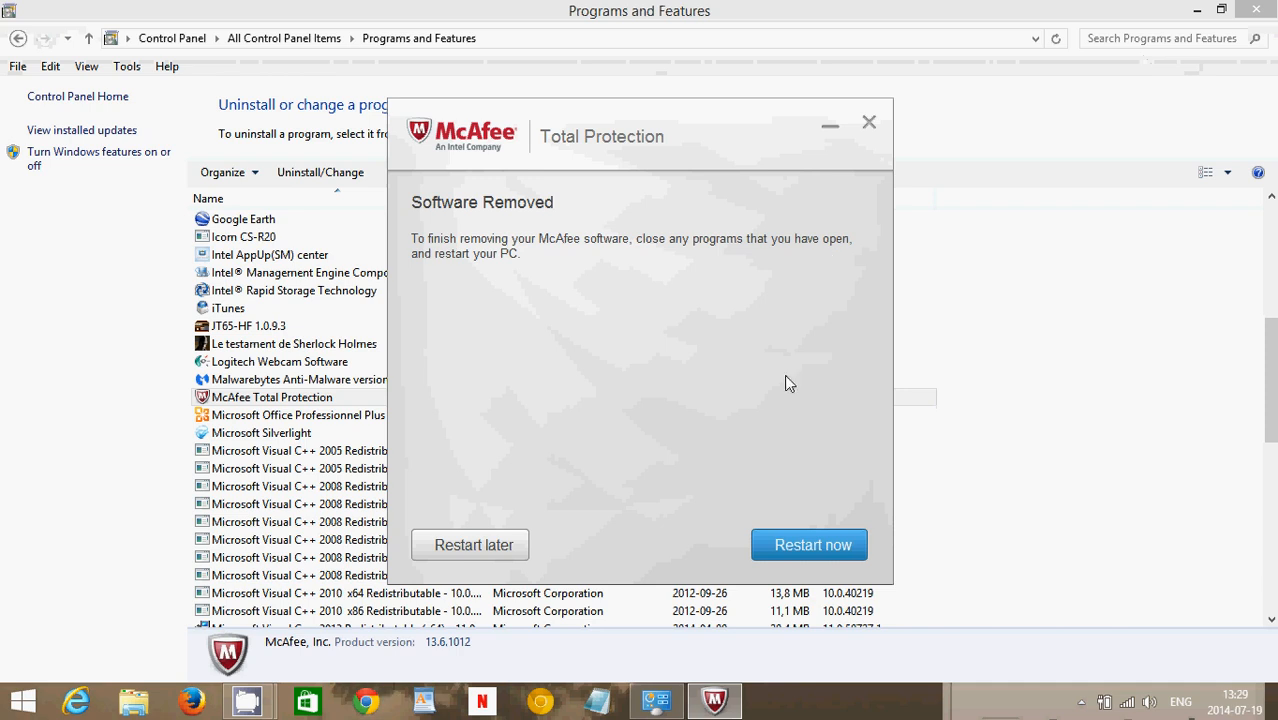
pyautogui.moveTo(1014, 384)
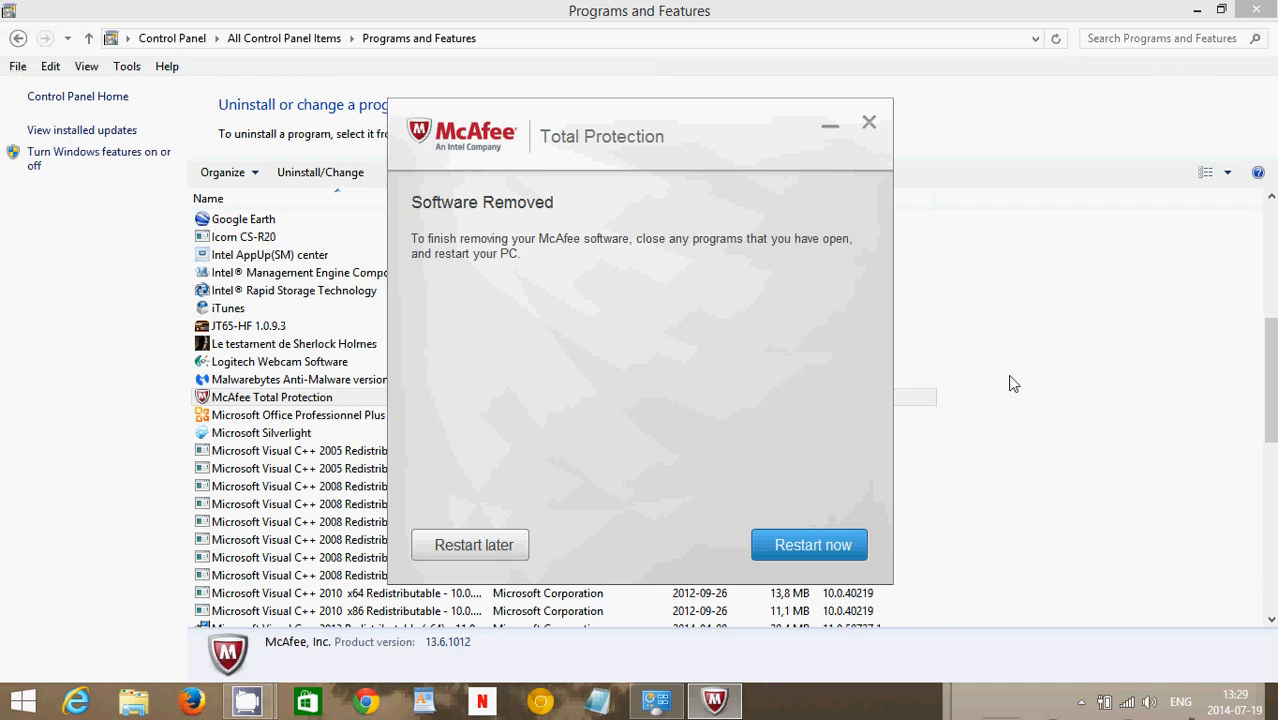
pyautogui.moveTo(782, 456)
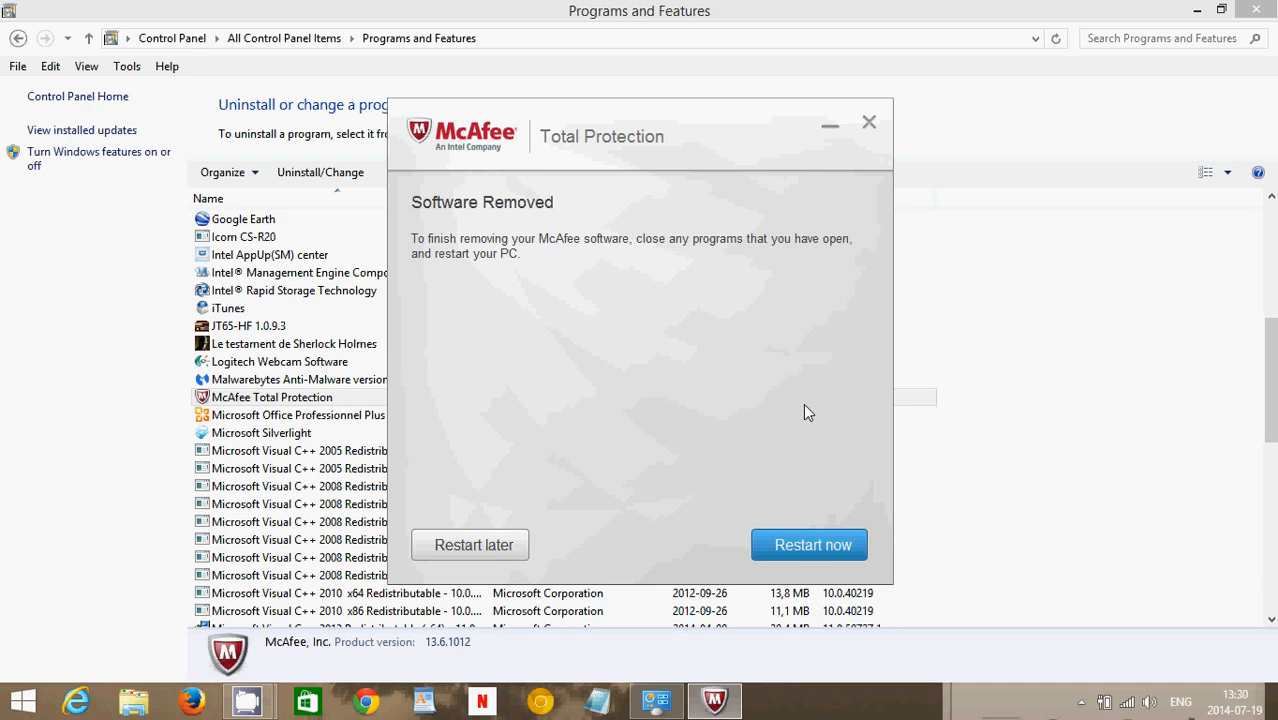
pyautogui.moveTo(612, 420)
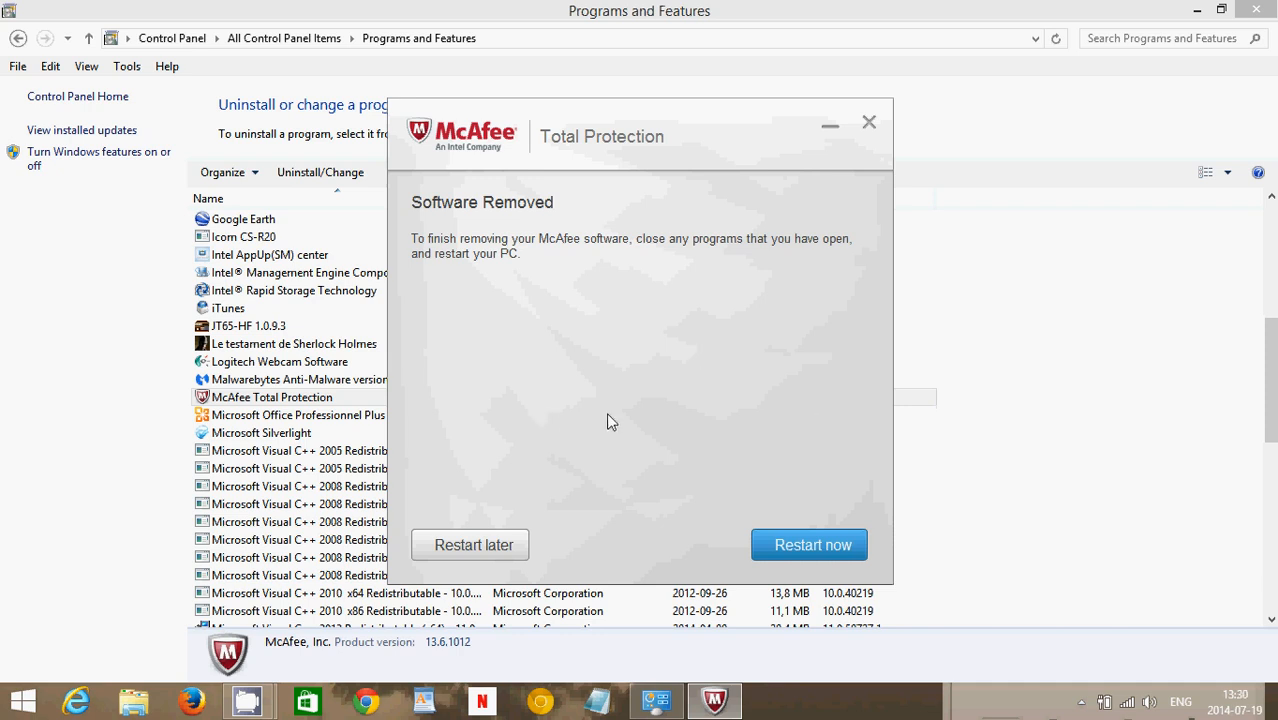
pyautogui.moveTo(684, 380)
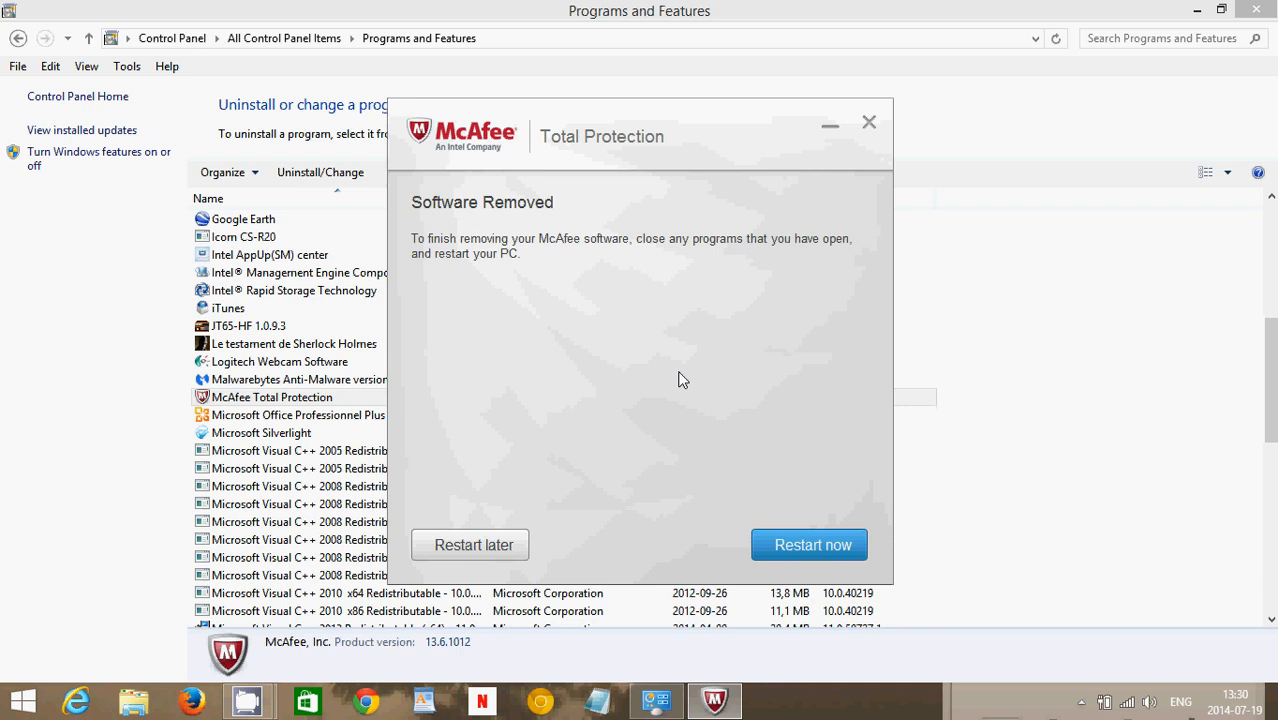
pyautogui.moveTo(656, 514)
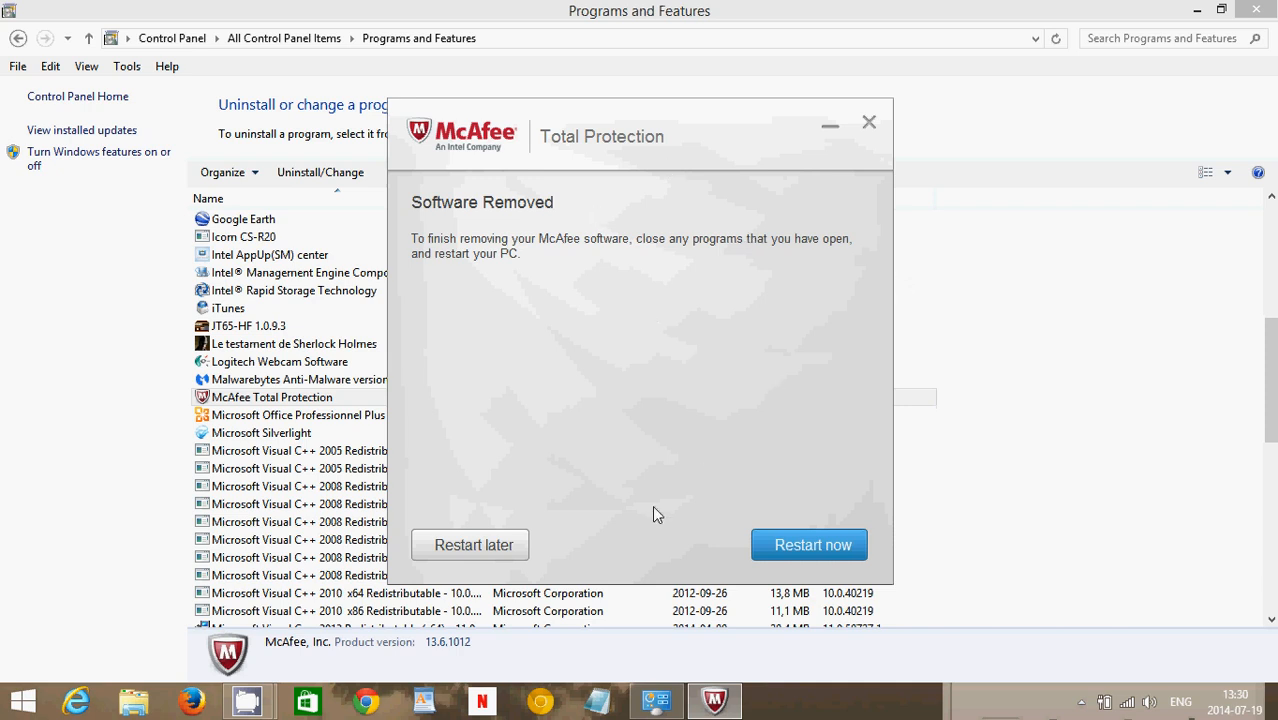
pyautogui.moveTo(850, 370)
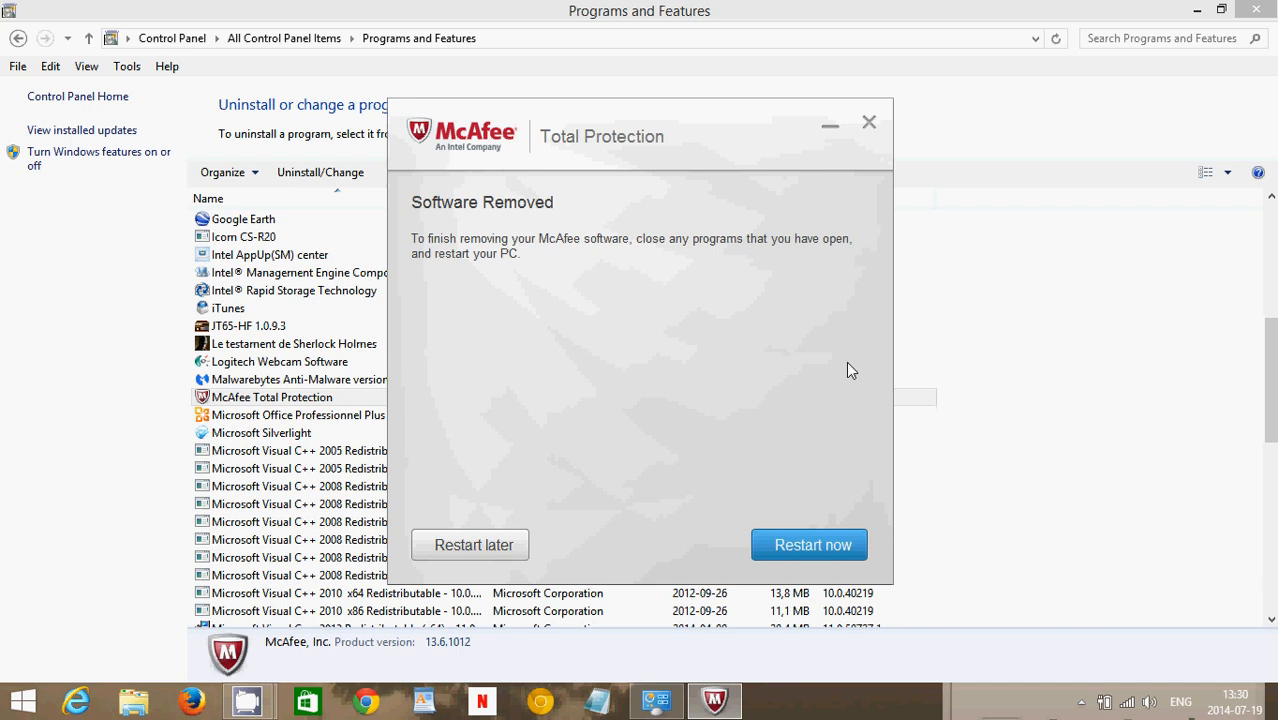
pyautogui.moveTo(800, 404)
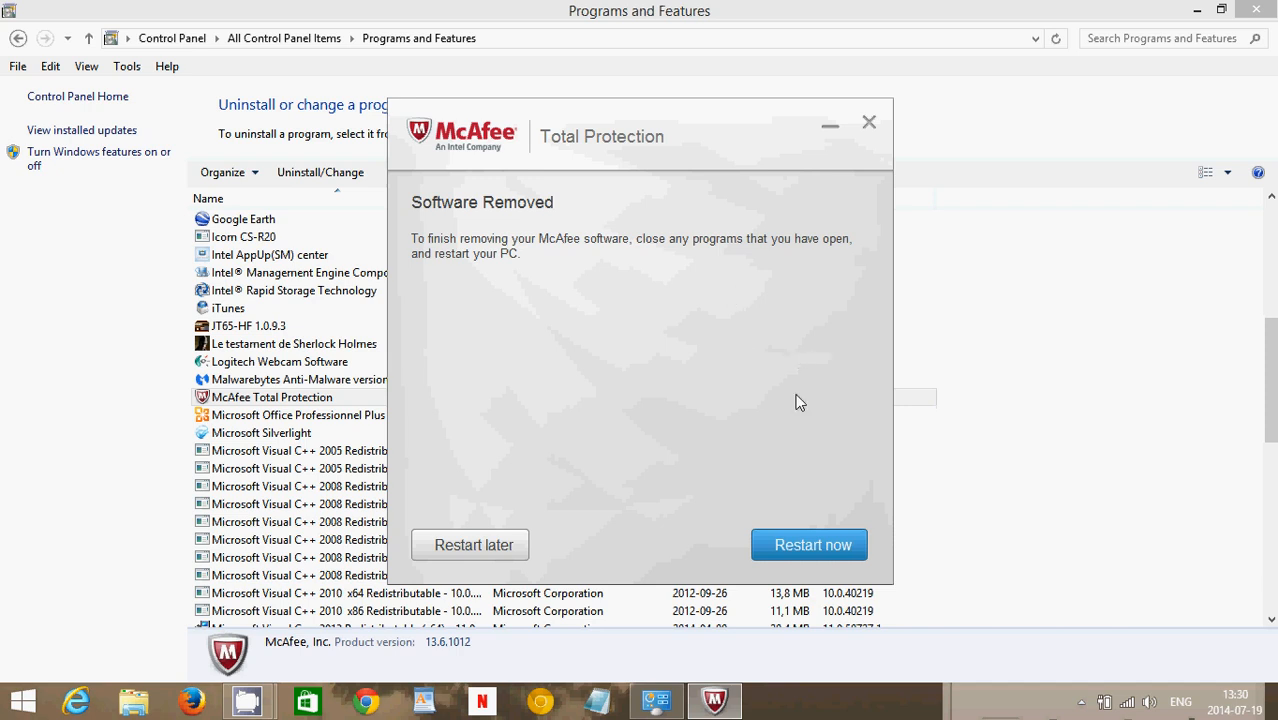
pyautogui.moveTo(708, 384)
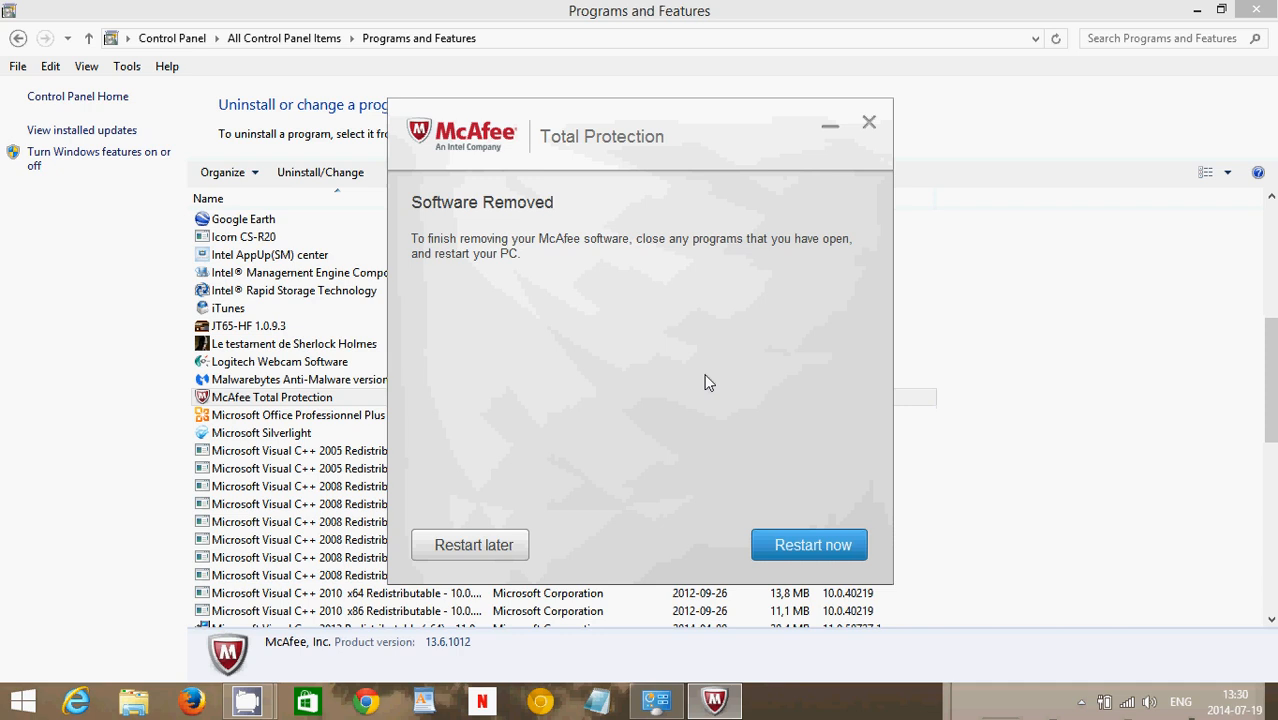
pyautogui.moveTo(748, 372)
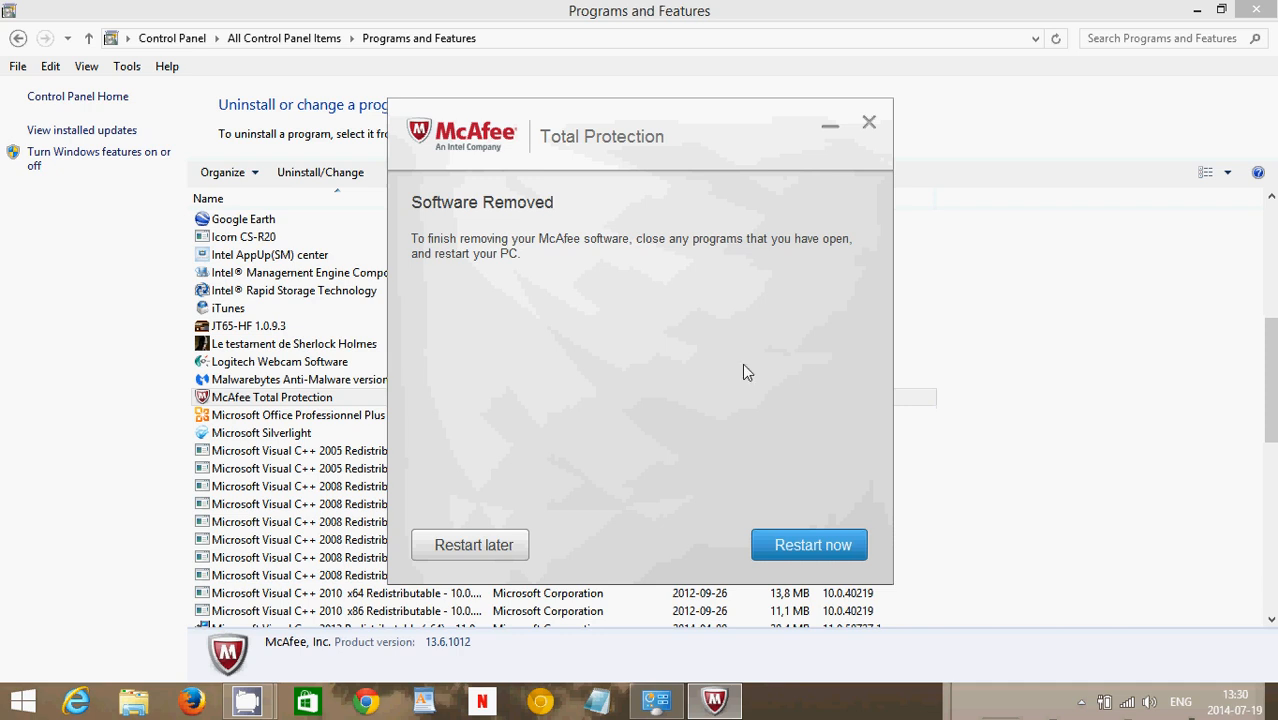
pyautogui.moveTo(778, 442)
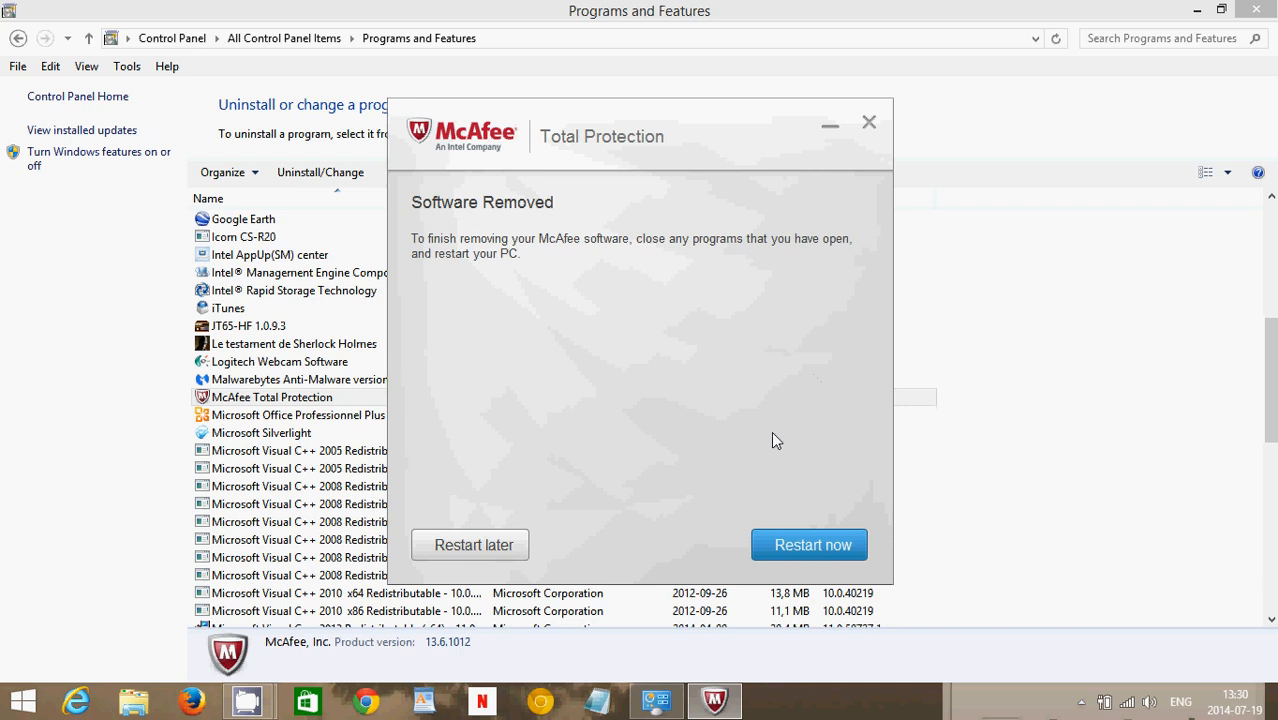
pyautogui.moveTo(672, 504)
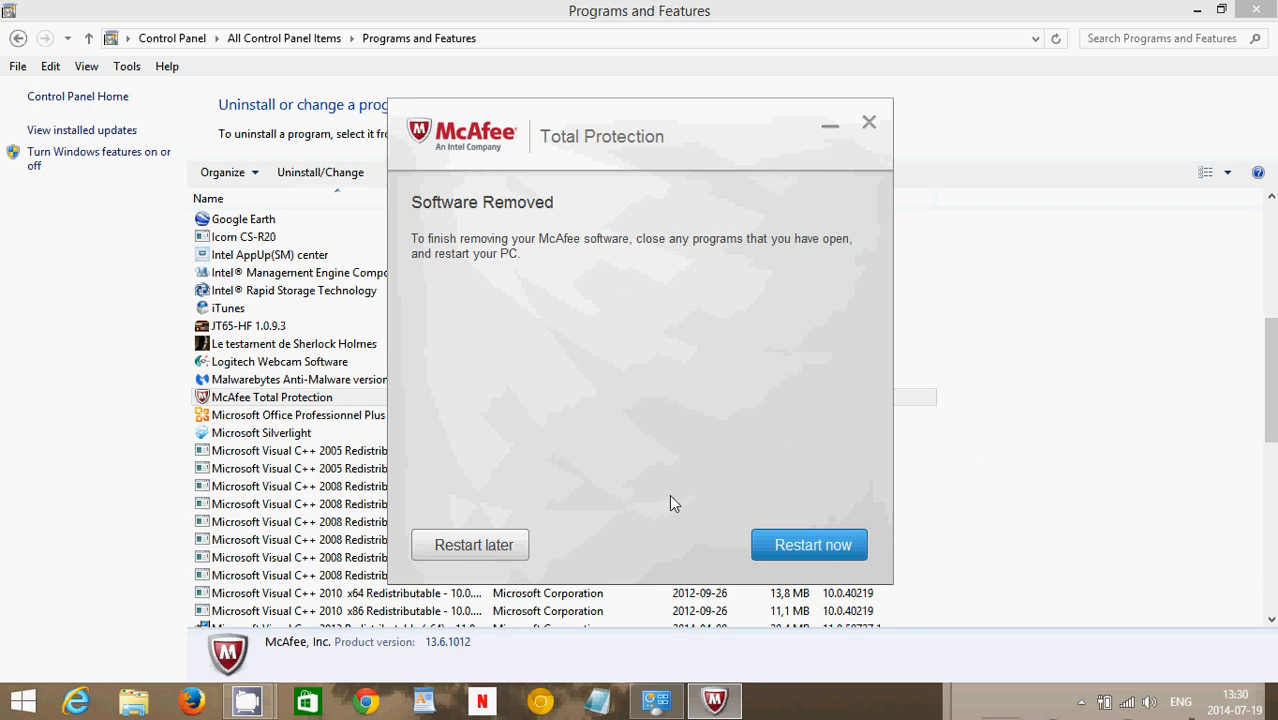